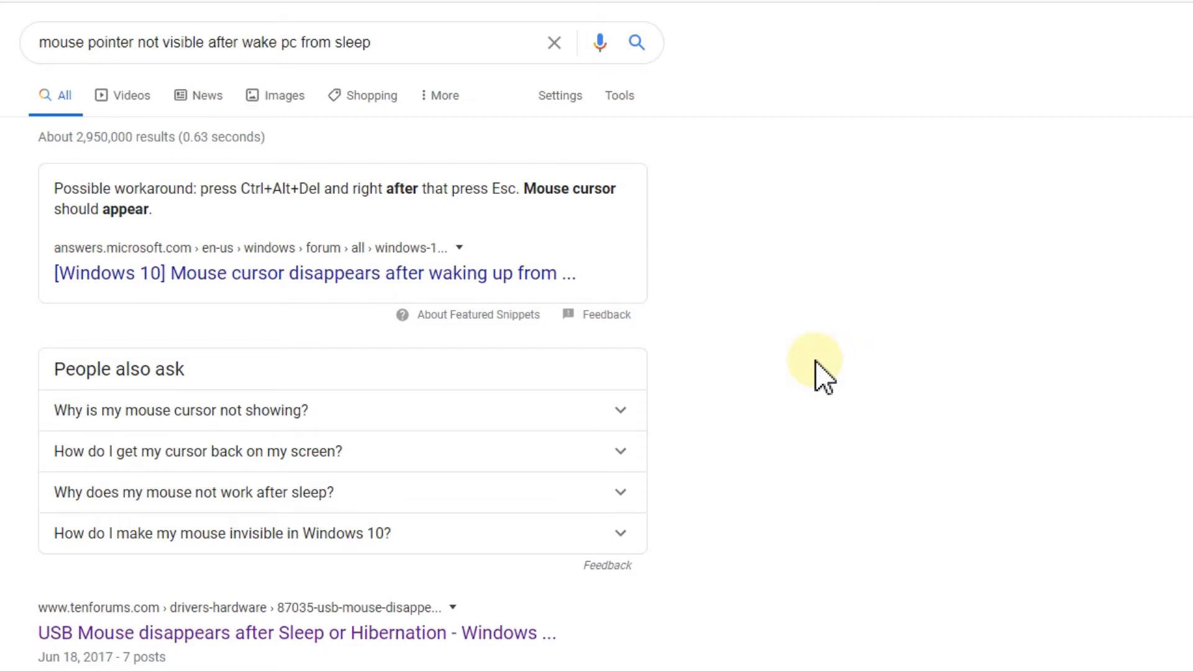
pyautogui.moveTo(818, 379)
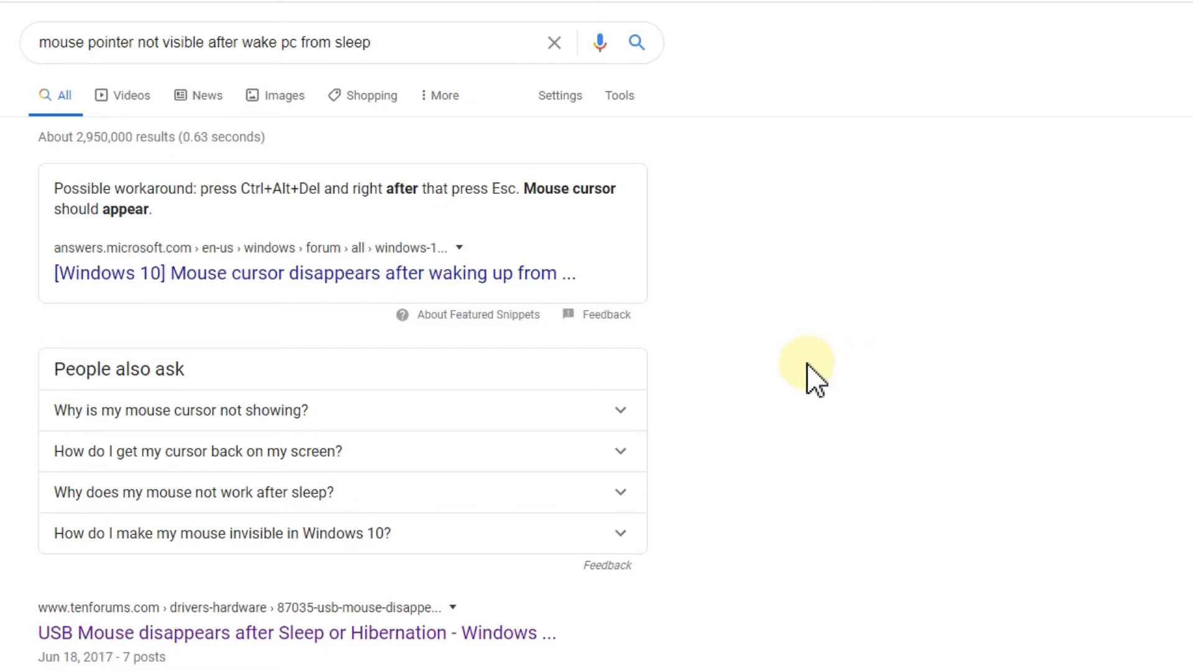
pyautogui.moveTo(847, 422)
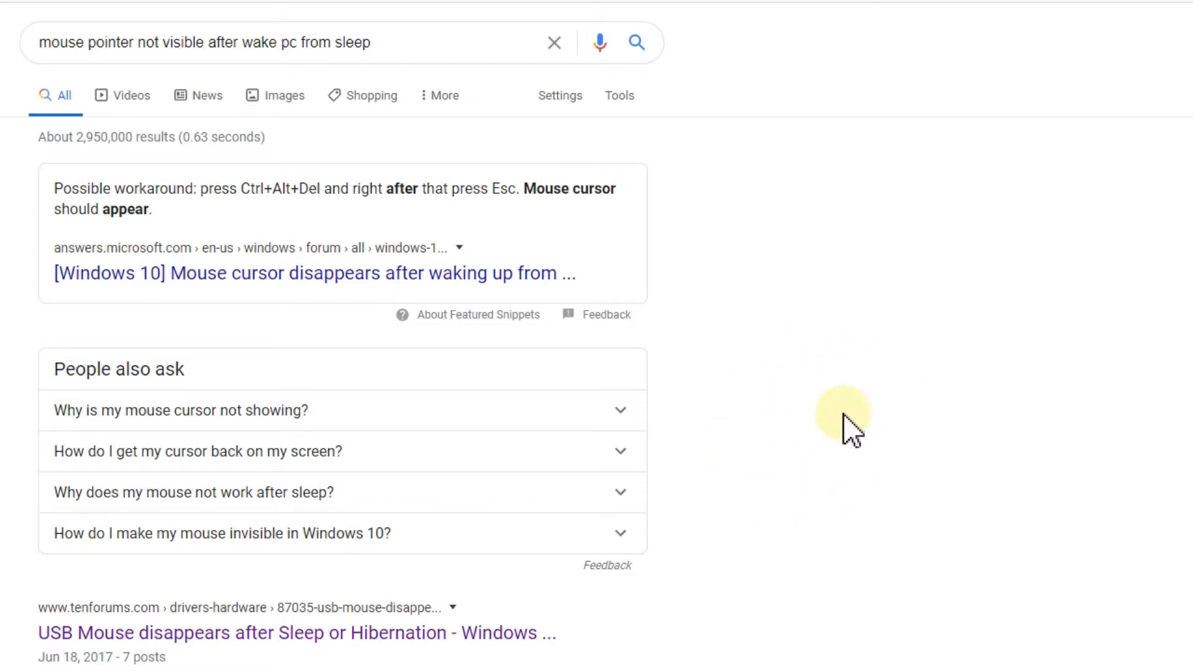
pyautogui.moveTo(824, 454)
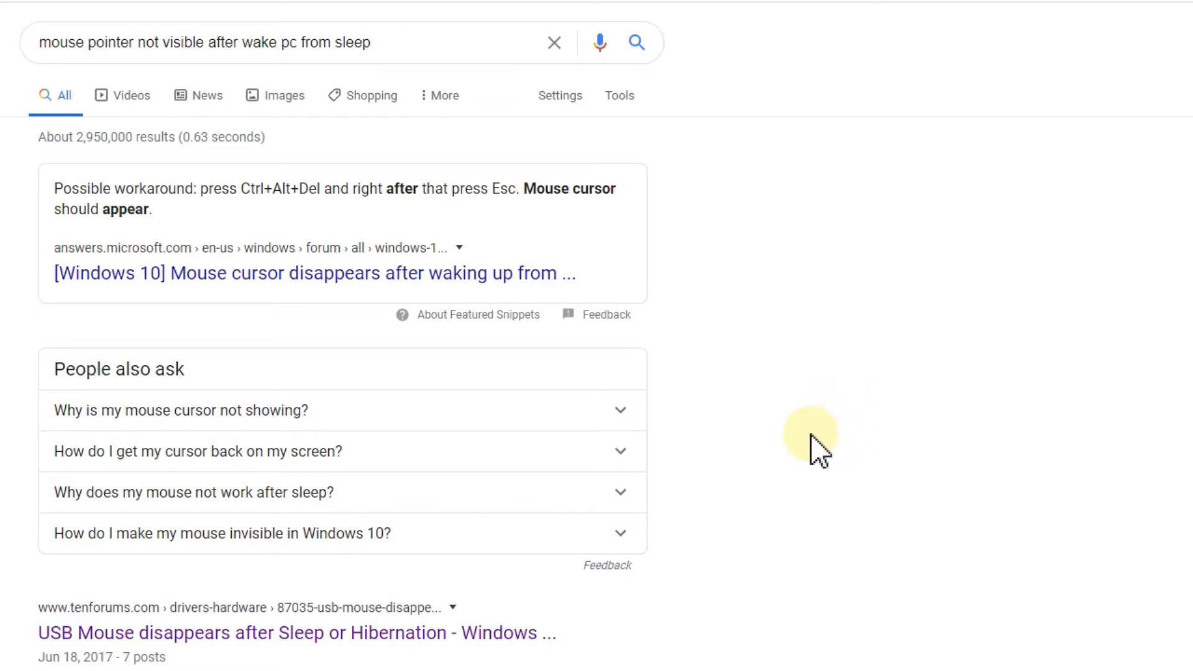
pyautogui.moveTo(835, 472)
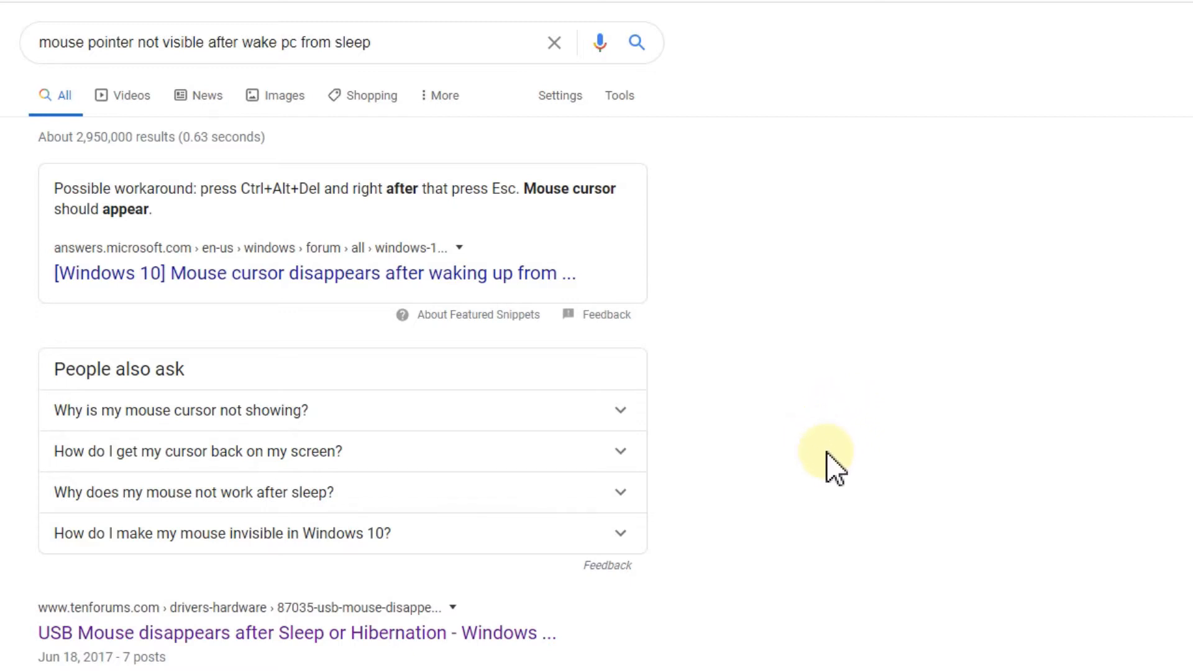
pyautogui.moveTo(843, 422)
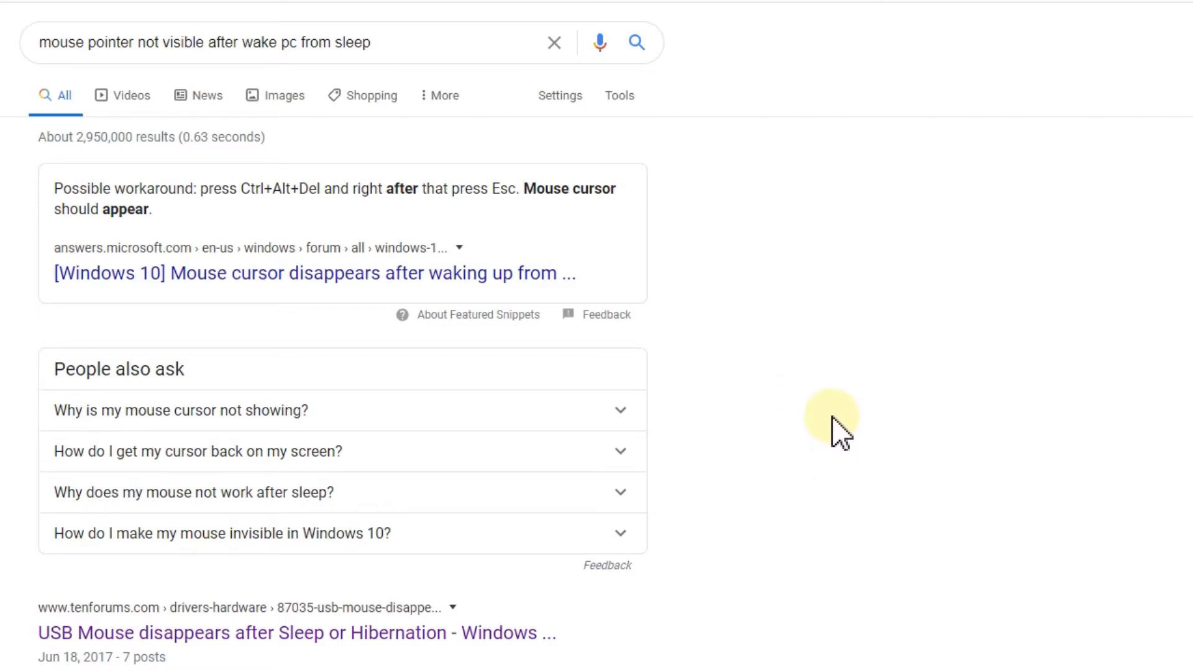
pyautogui.moveTo(806, 206)
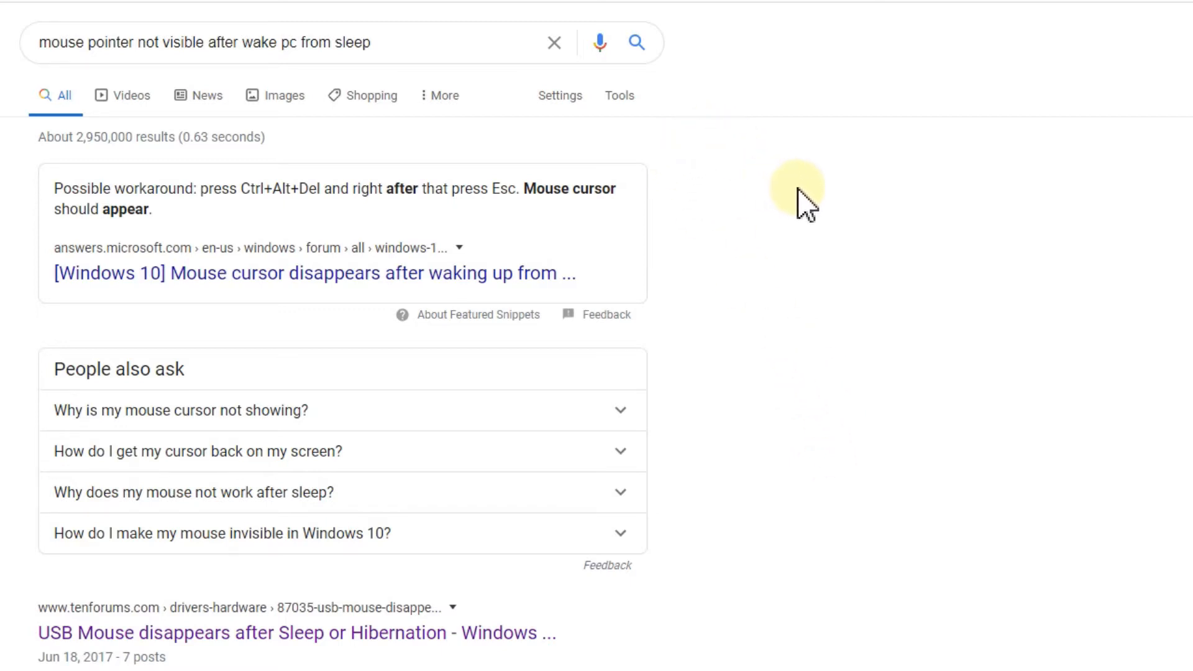
pyautogui.moveTo(929, 229)
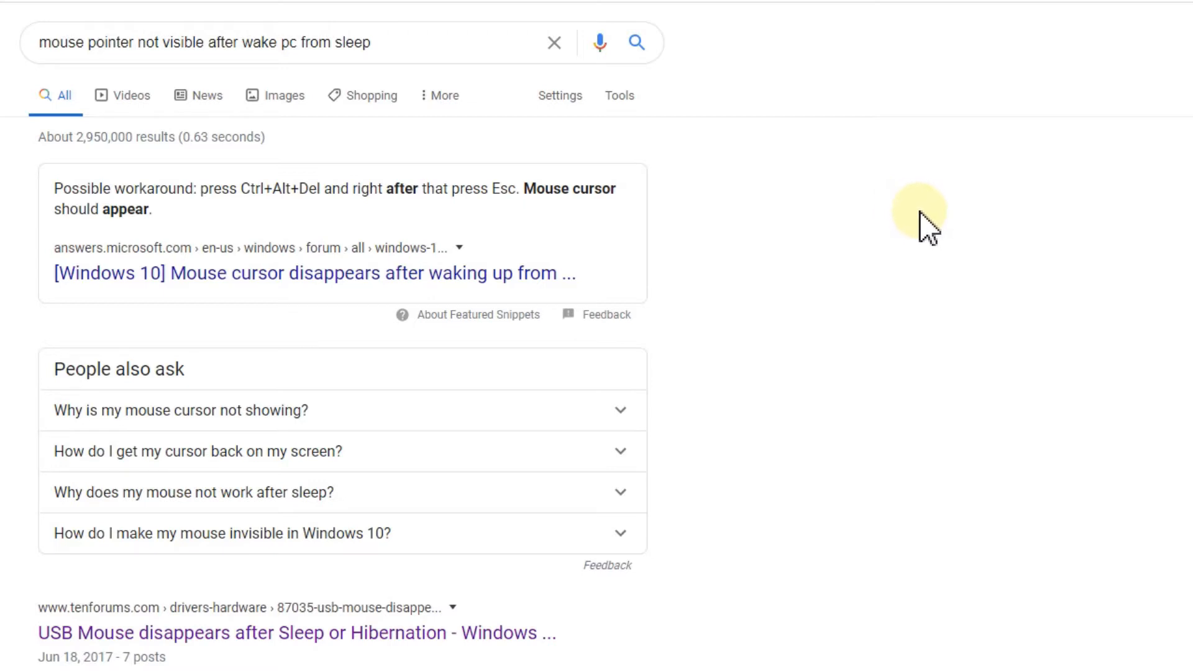
pyautogui.moveTo(933, 265)
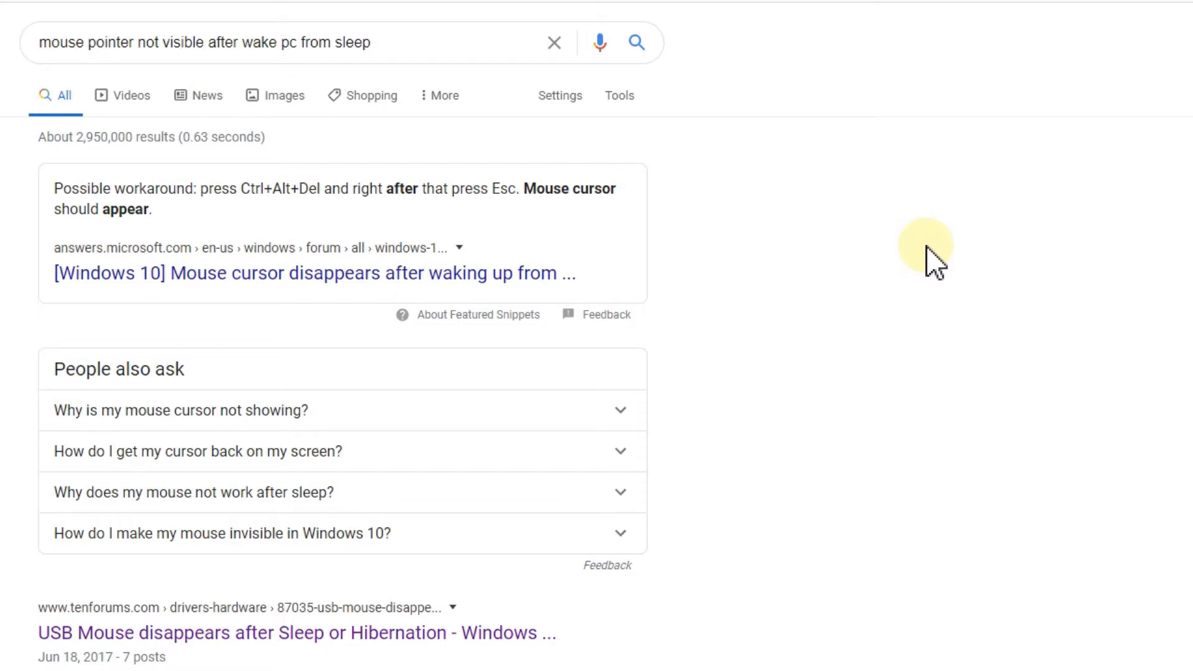
pyautogui.moveTo(985, 216)
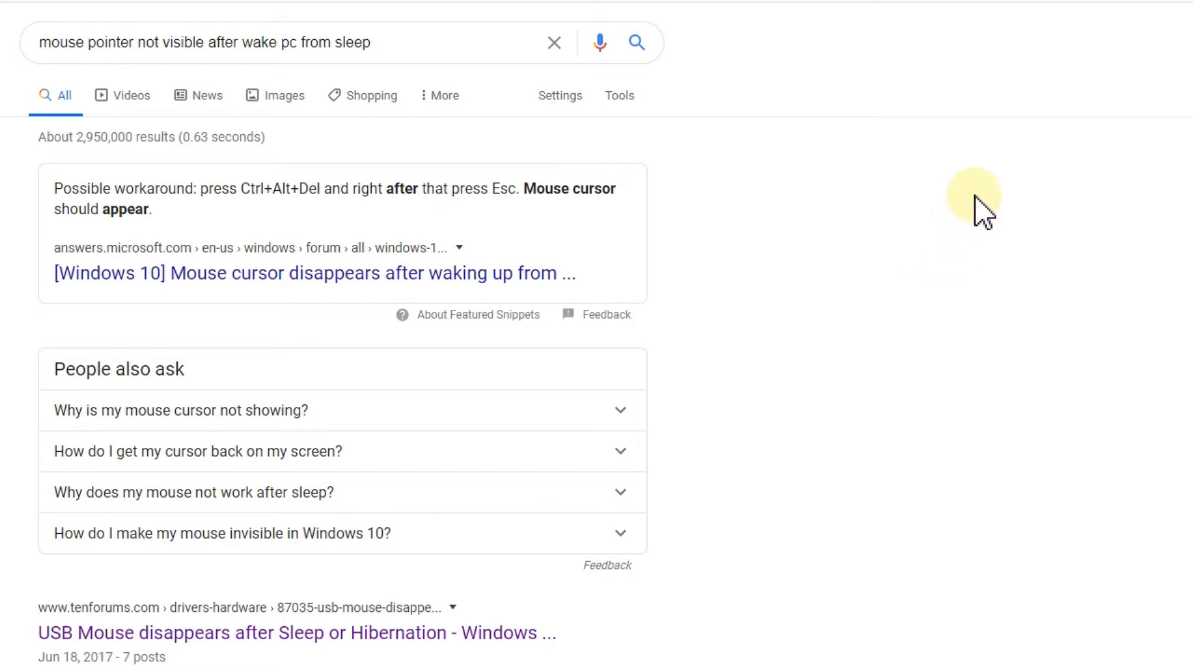
pyautogui.moveTo(989, 247)
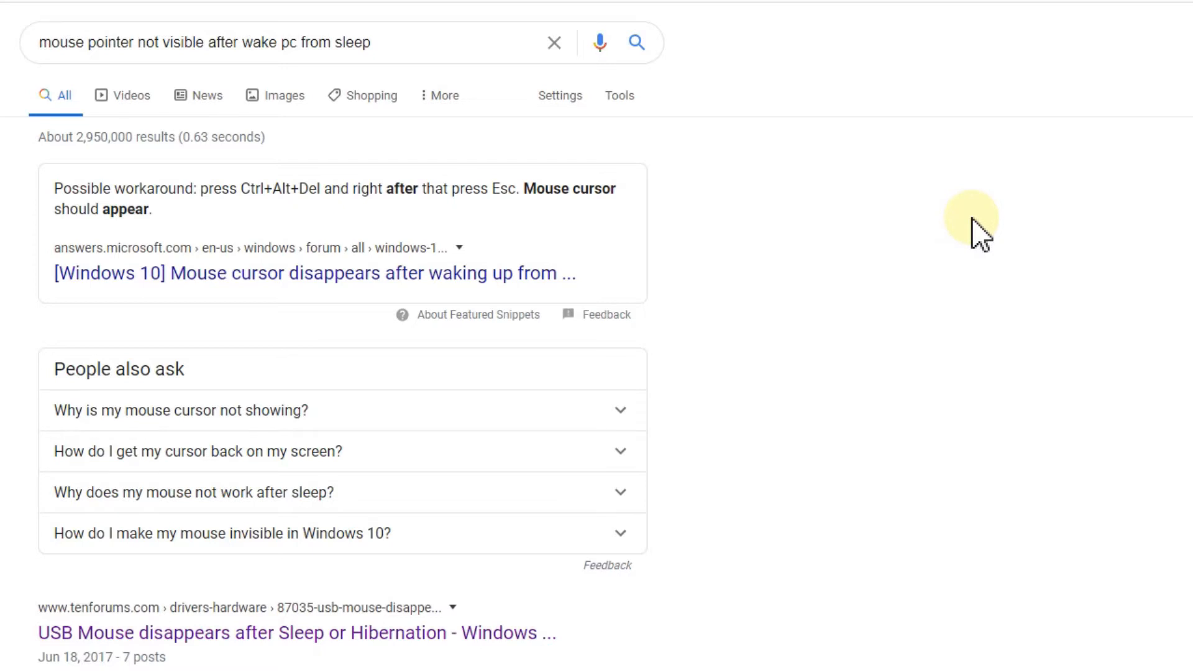
pyautogui.moveTo(1017, 221)
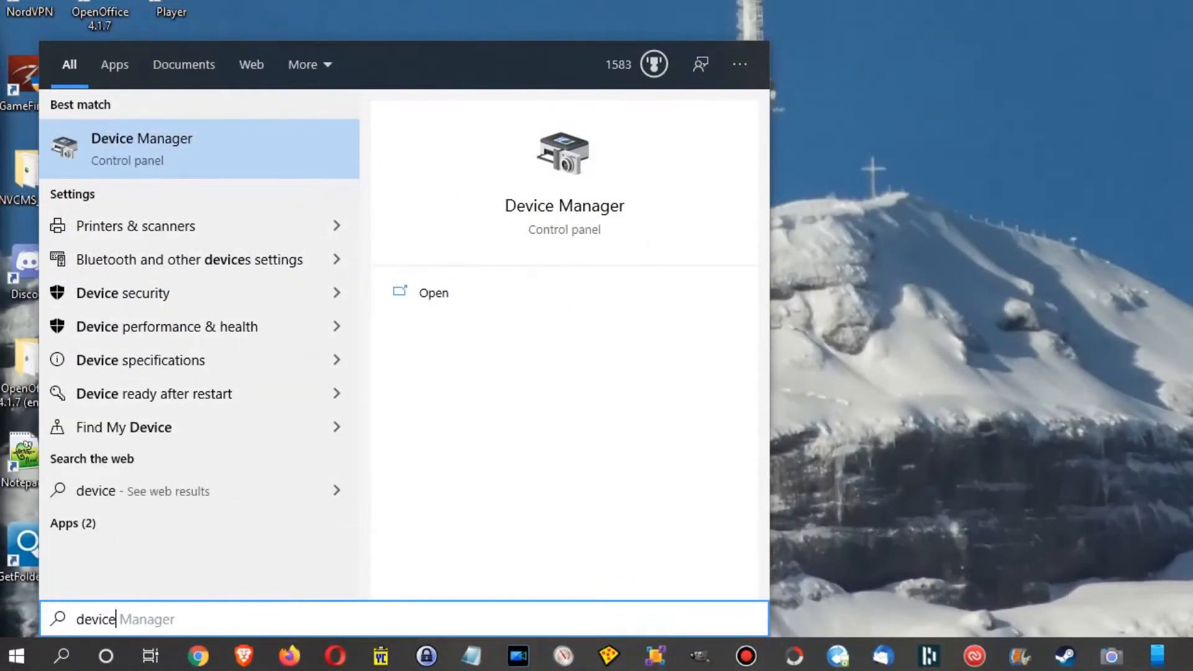
# Open the HID-compliant mouse's properties in Device Manager and view its Driver tab
pyautogui.click(141, 148)
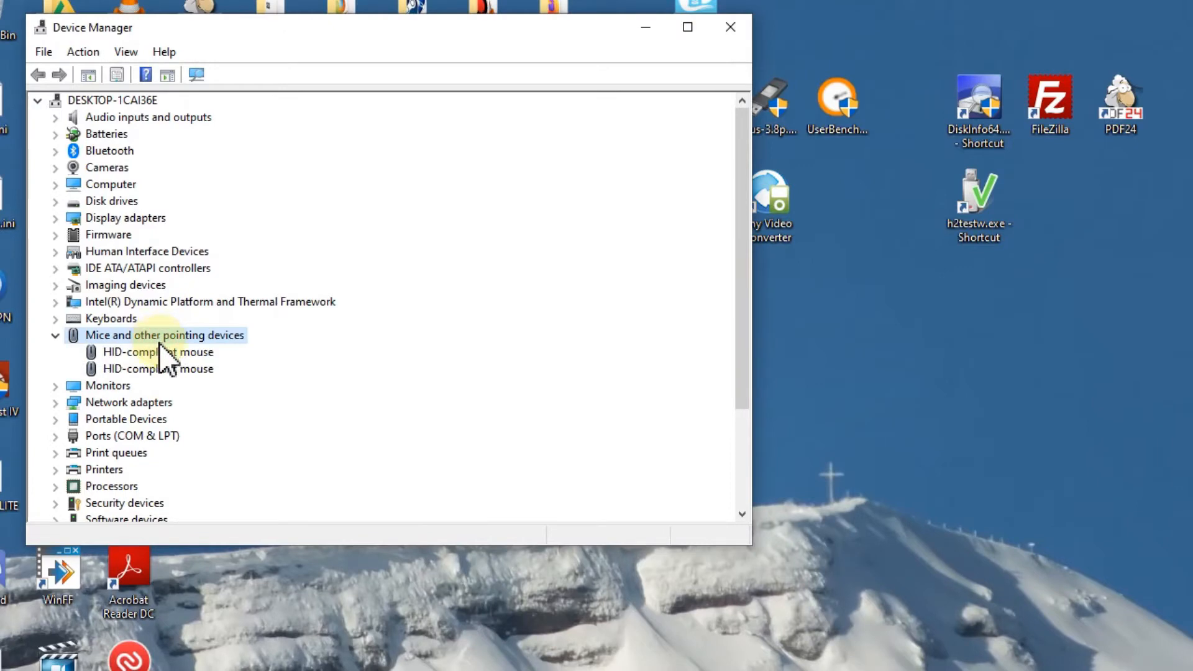
pyautogui.doubleClick(157, 352)
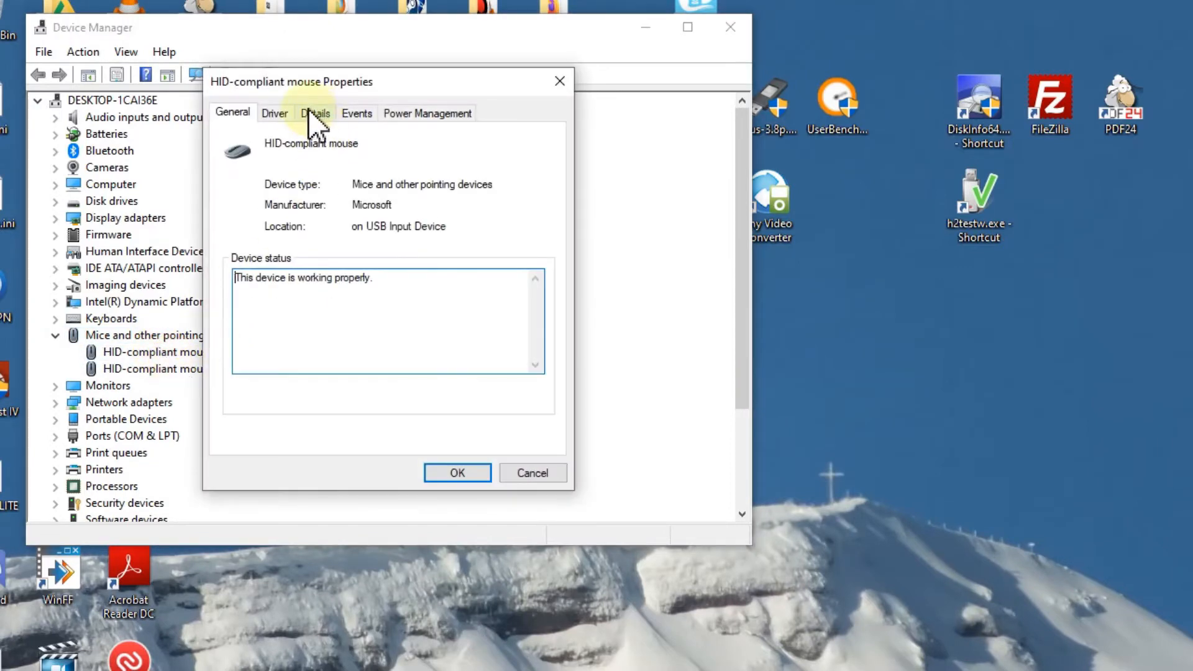
pyautogui.click(274, 112)
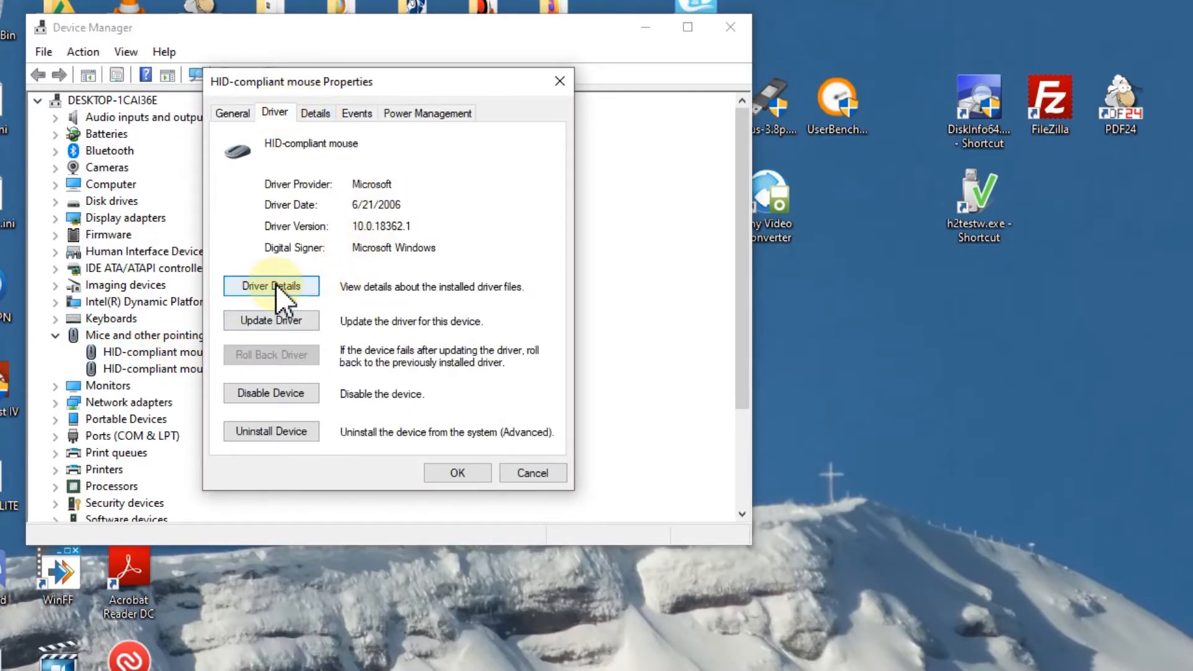
pyautogui.click(271, 320)
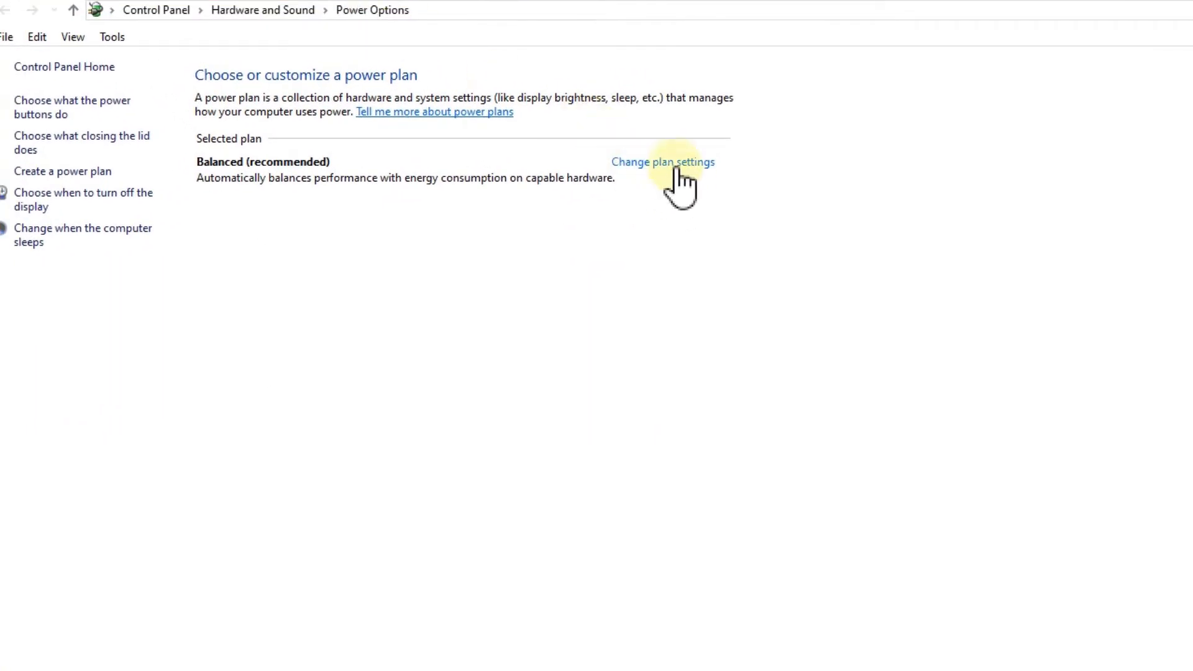
# Open the Balanced plan's advanced power settings and expand USB selective suspend
pyautogui.click(662, 161)
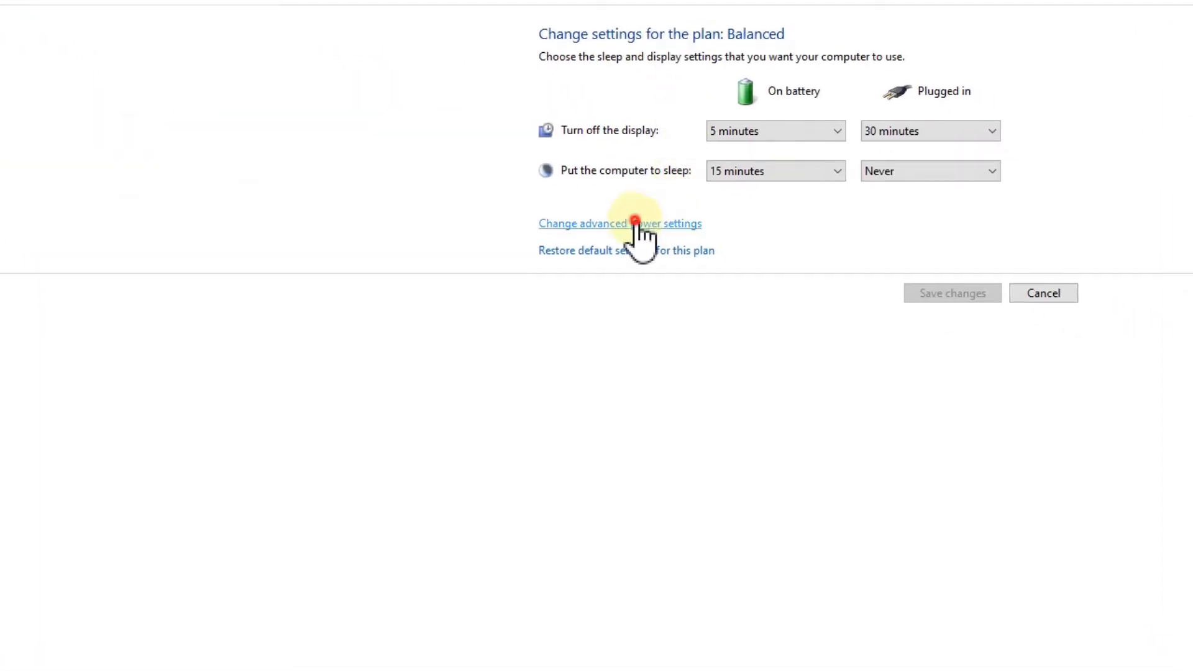
pyautogui.click(620, 223)
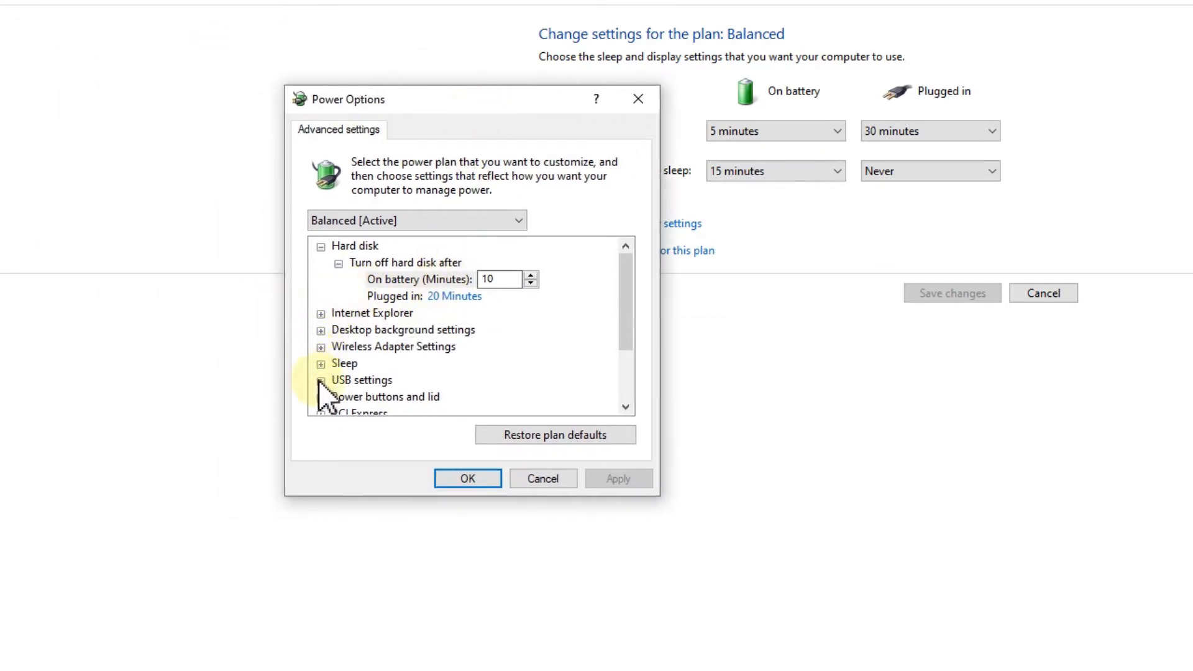
pyautogui.click(321, 380)
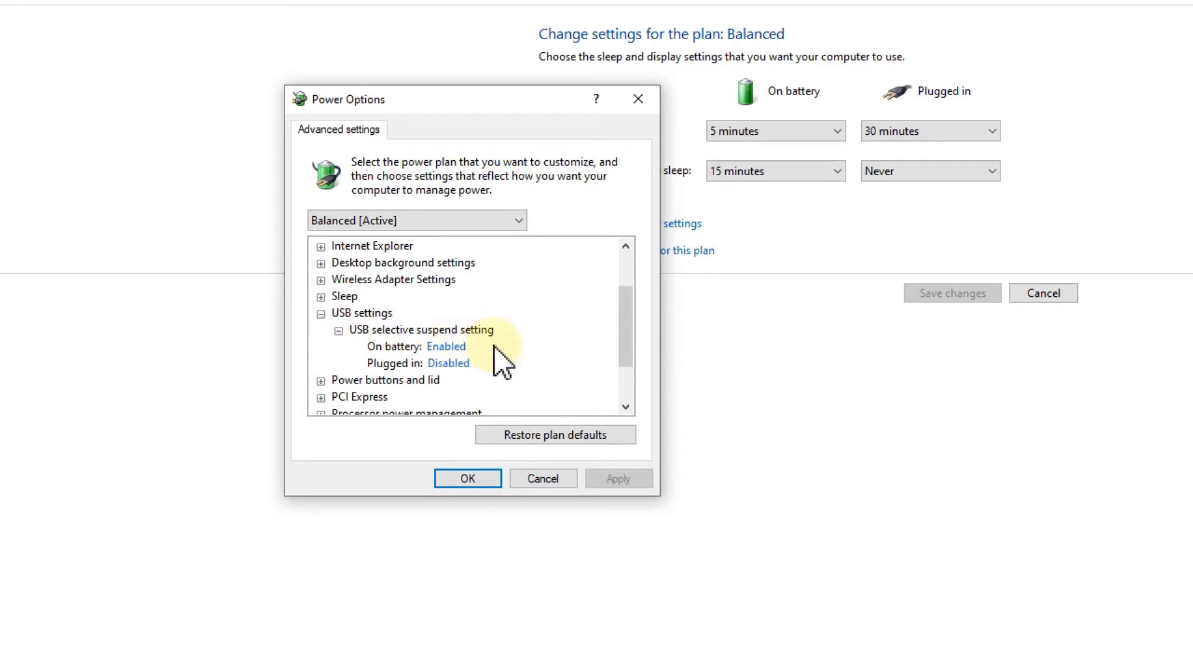
pyautogui.moveTo(522, 366)
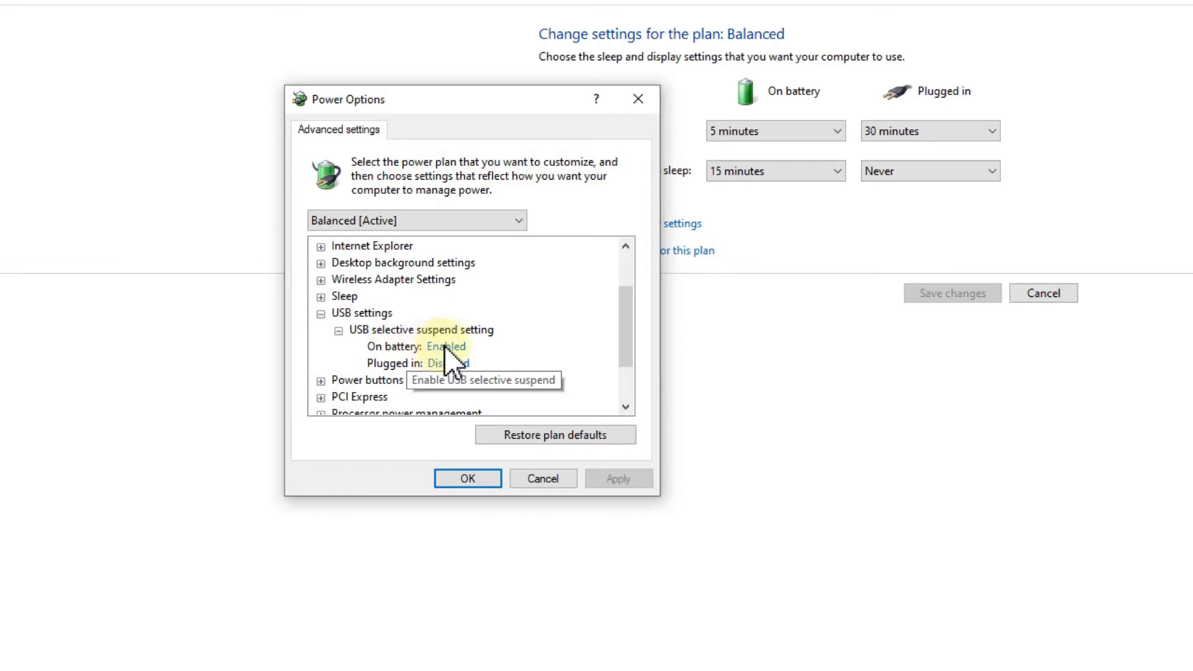
pyautogui.moveTo(483, 392)
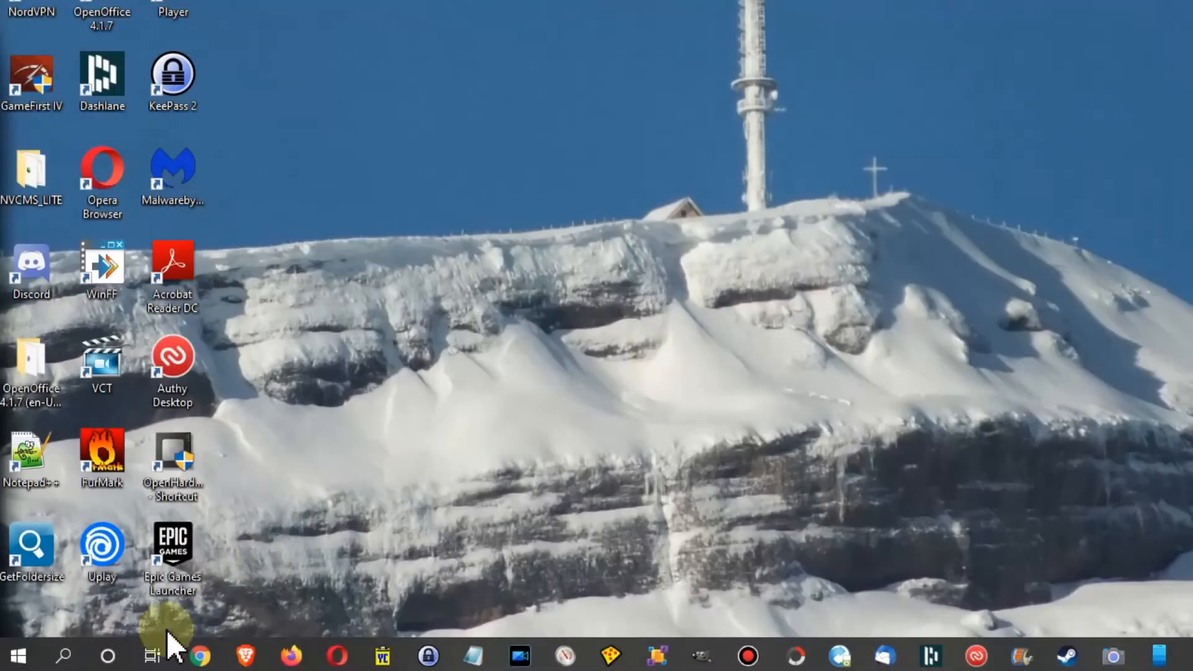
pyautogui.moveTo(951, 262)
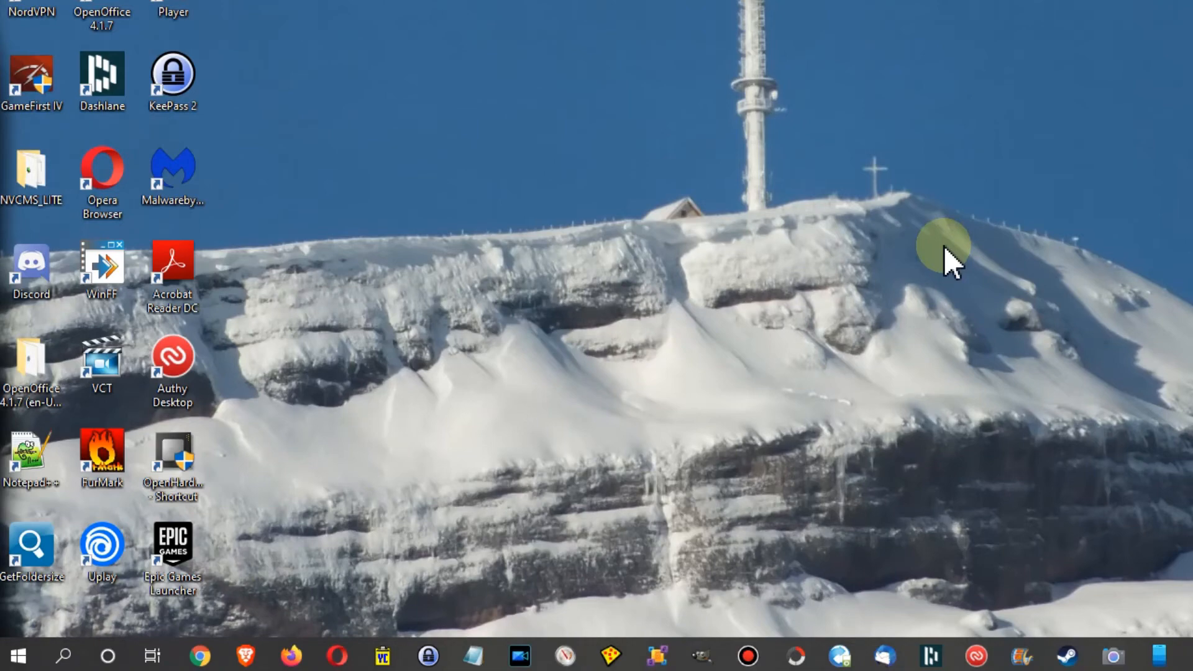
# Search the Start menu for 'mouse'
pyautogui.click(15, 655)
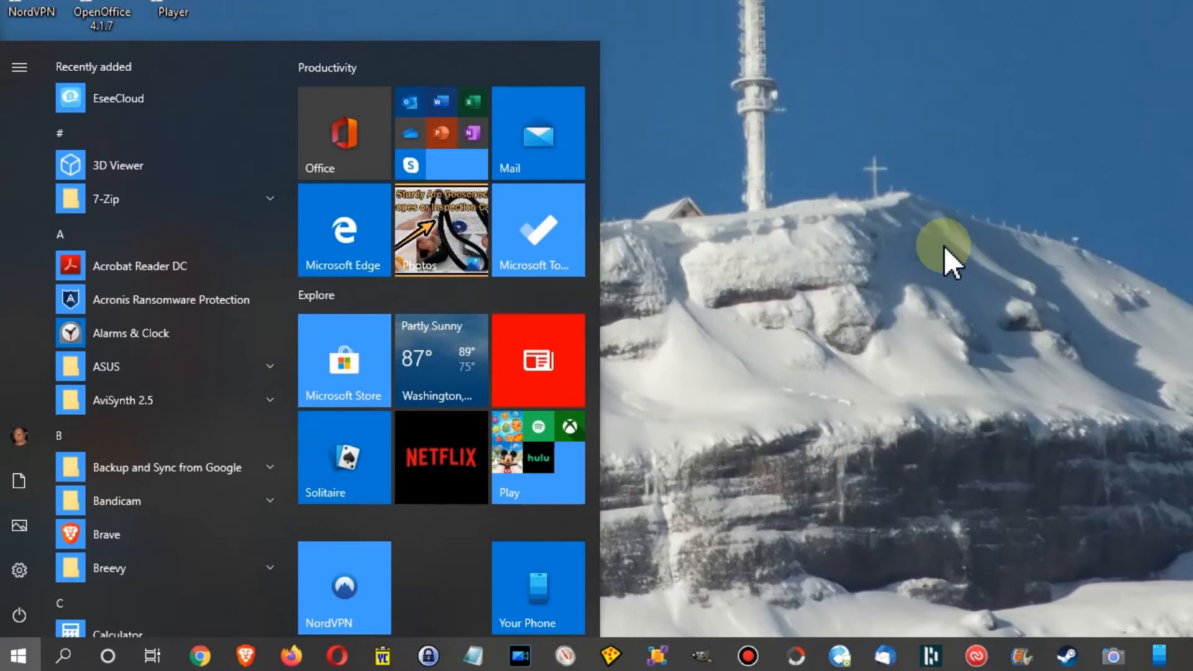
pyautogui.write('mouse')
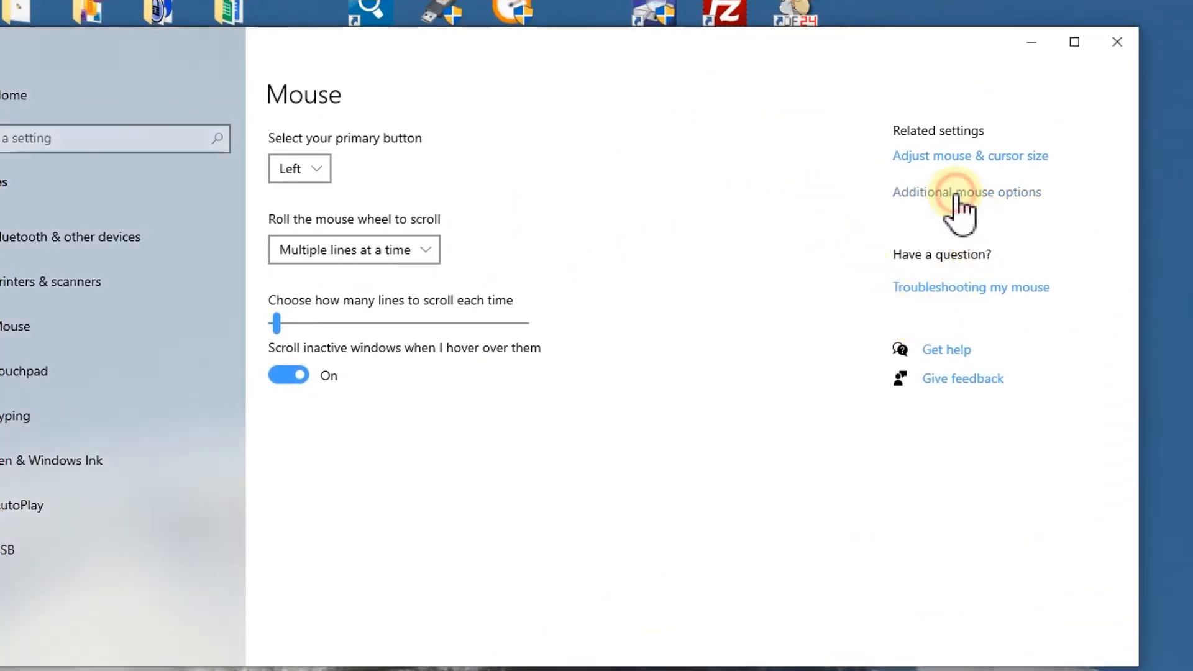
# Toggle pointer trails on and off in Additional mouse options, then cancel without saving
pyautogui.click(966, 192)
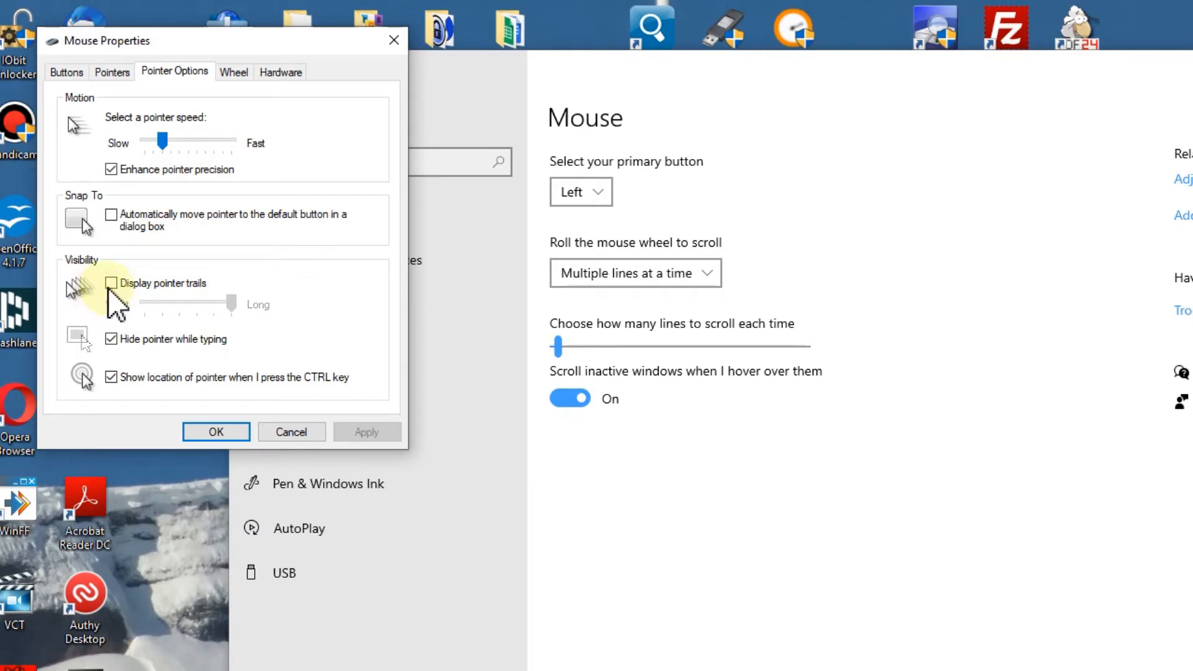
pyautogui.click(111, 284)
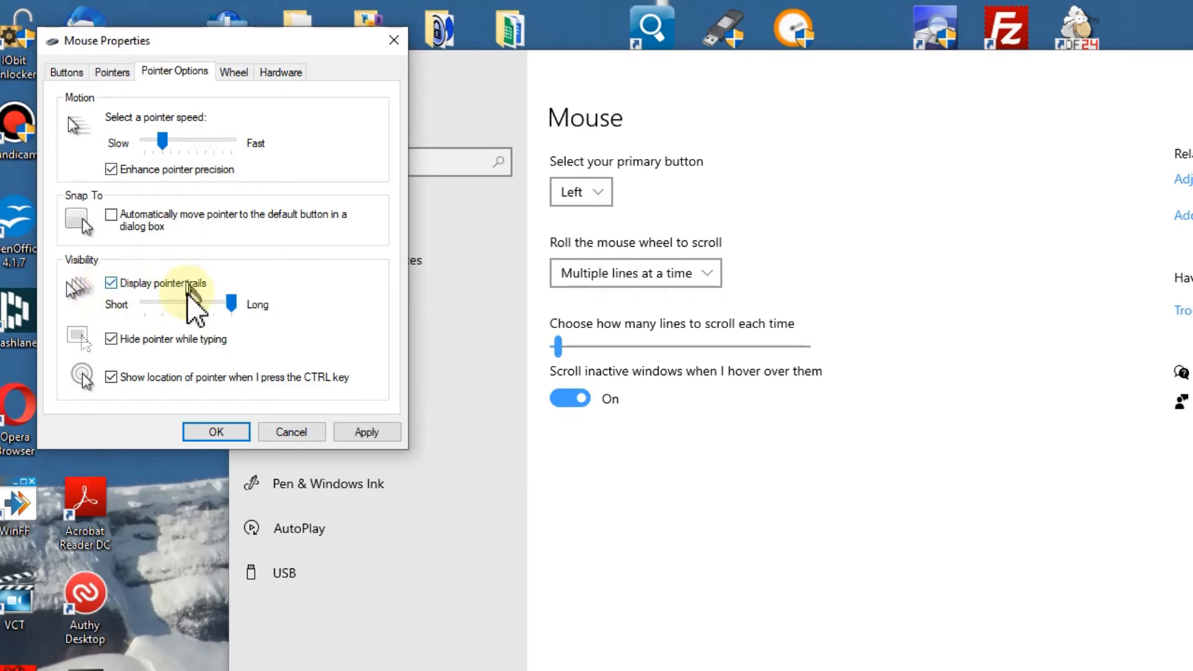
pyautogui.moveTo(144, 335)
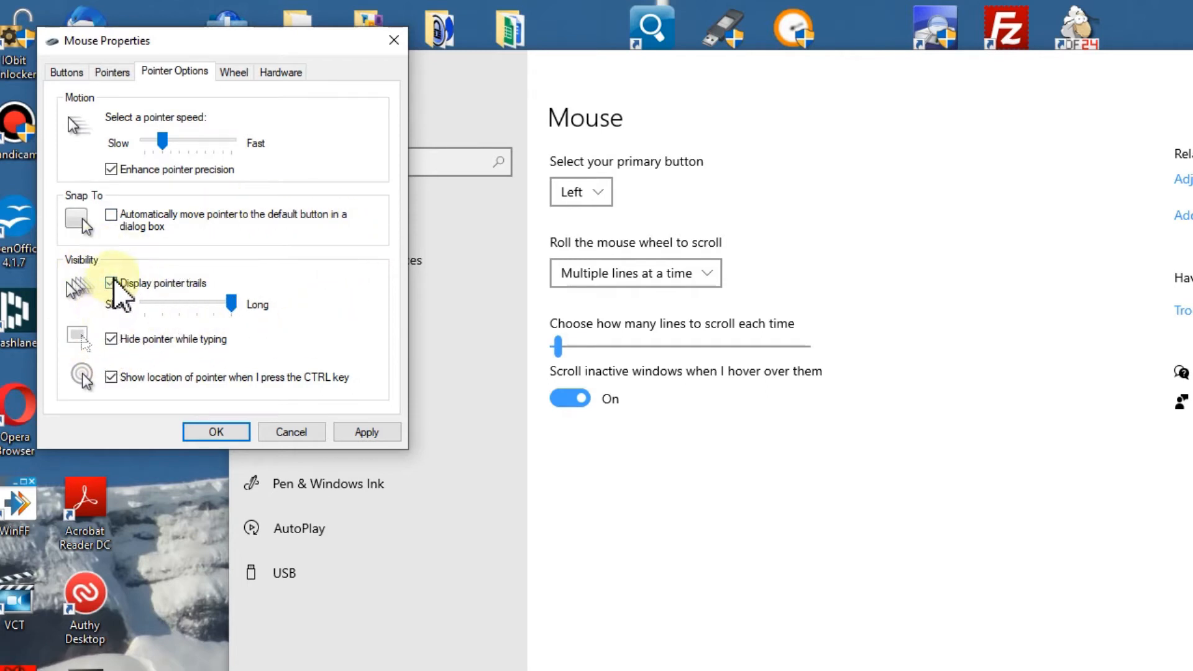
pyautogui.click(112, 283)
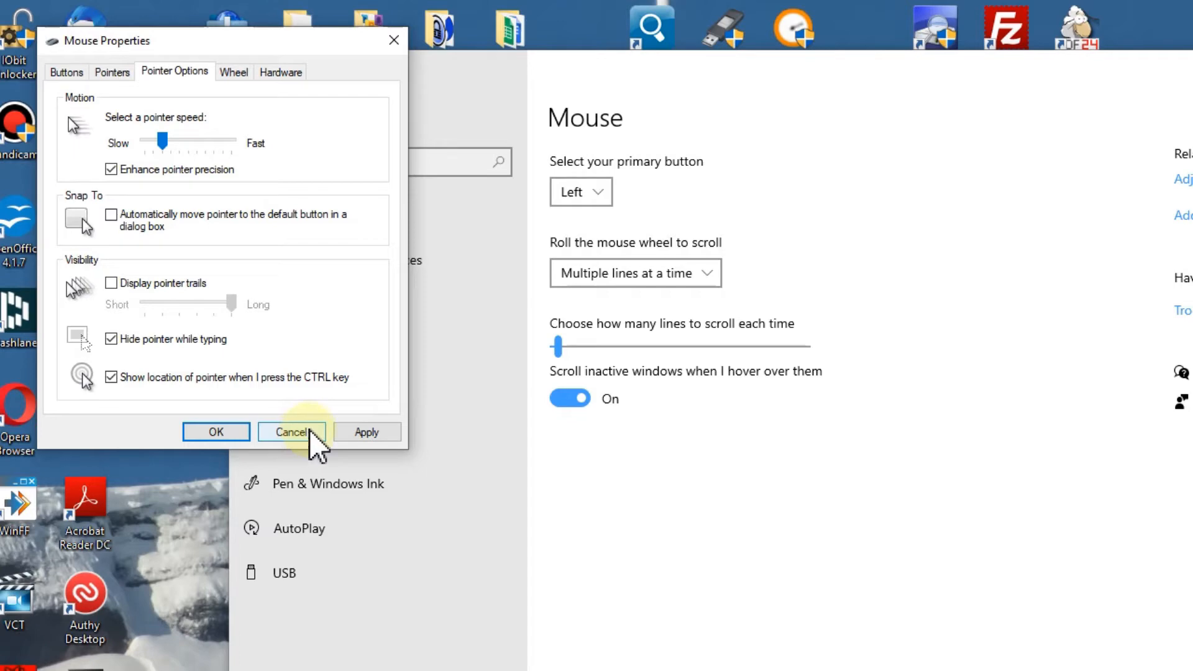
pyautogui.click(292, 431)
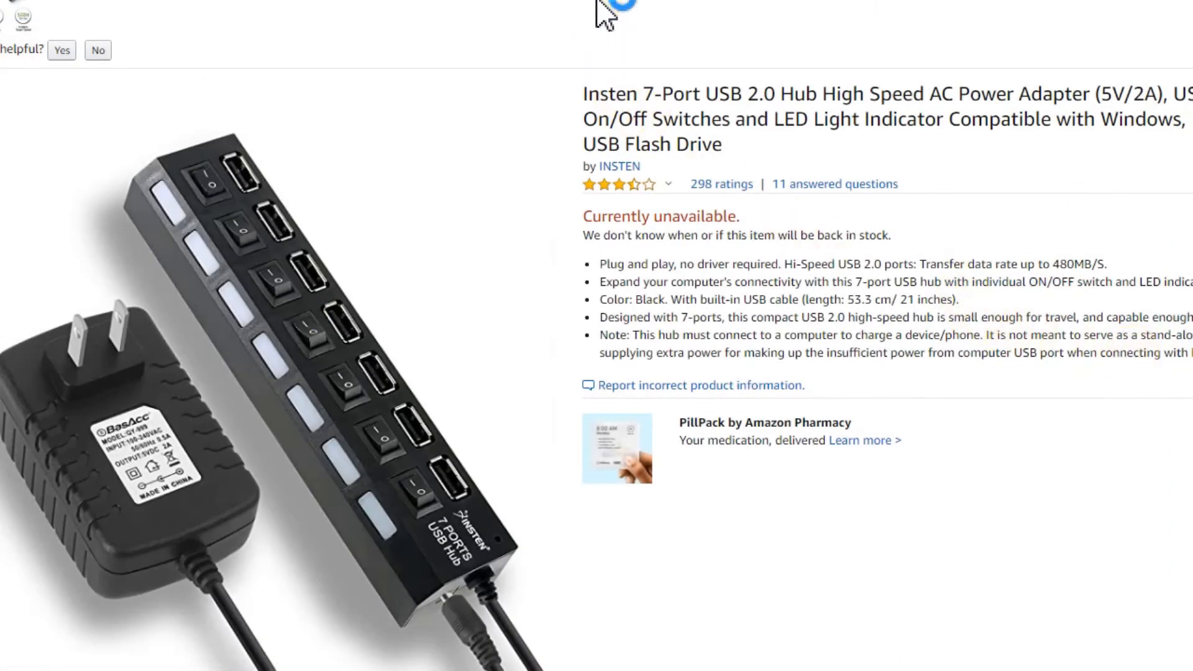
# Scroll down the unavailable Insten 7-port hub listing
pyautogui.scroll(-3)
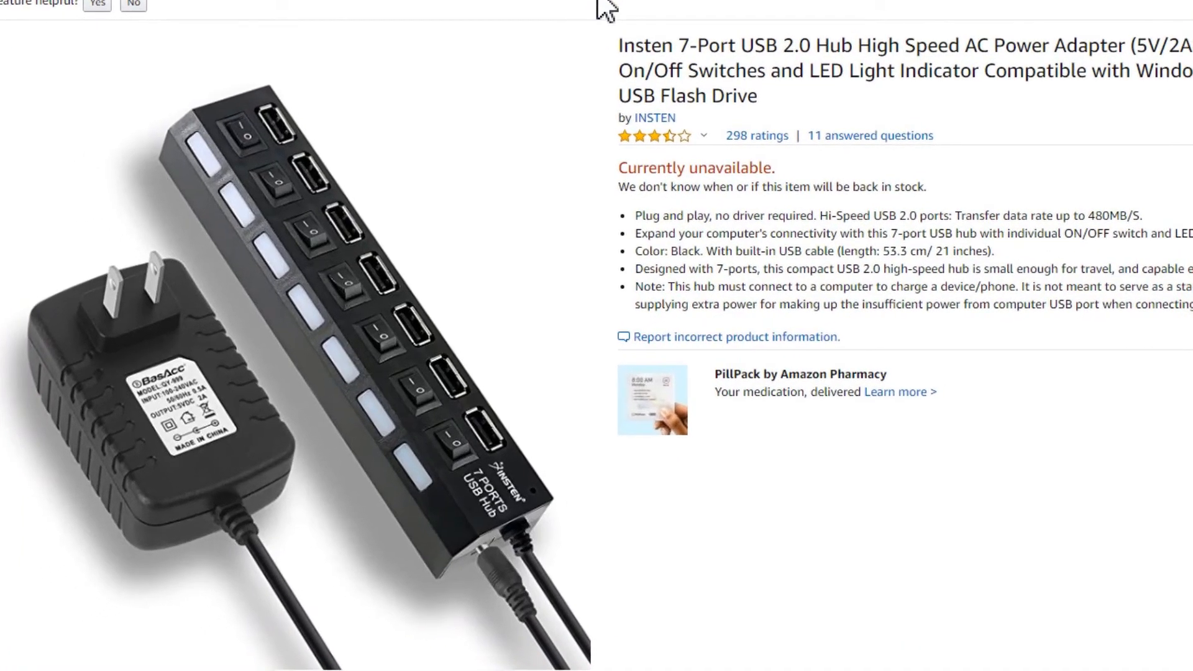
pyautogui.moveTo(761, 152)
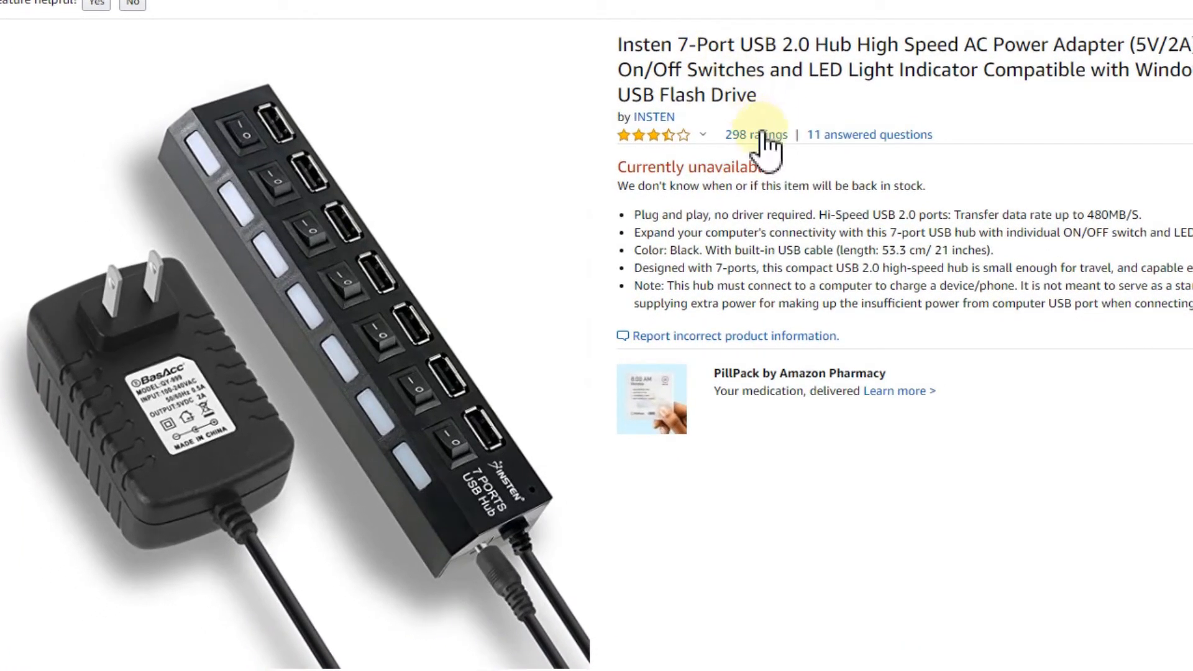
pyautogui.moveTo(759, 185)
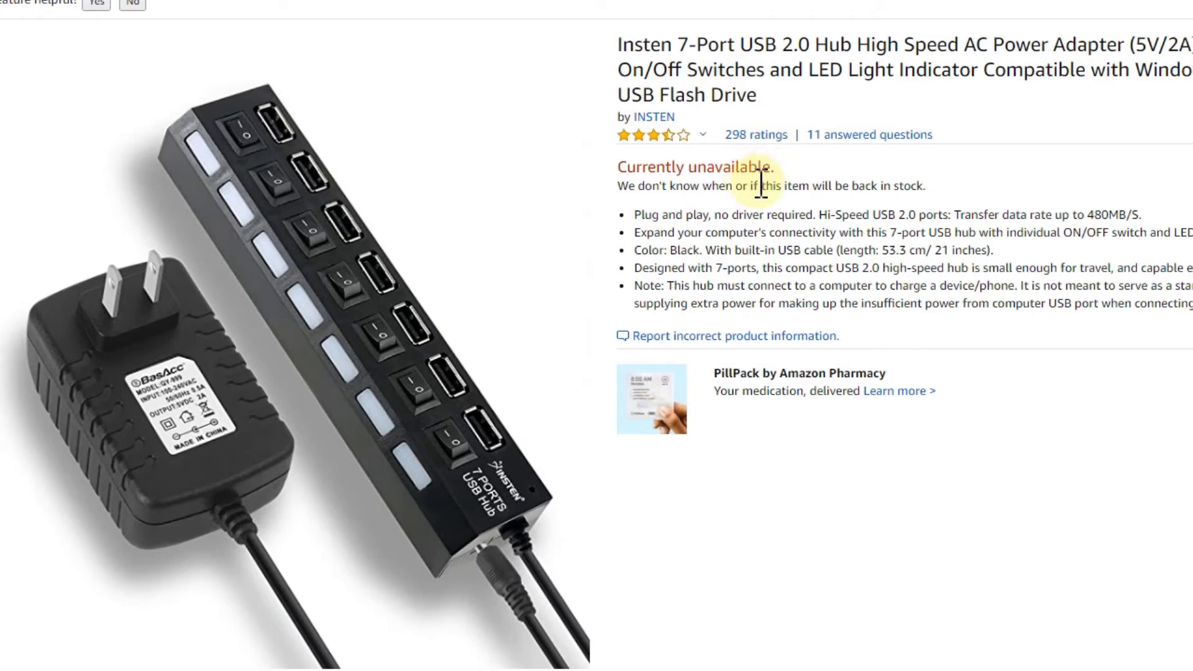
pyautogui.moveTo(835, 379)
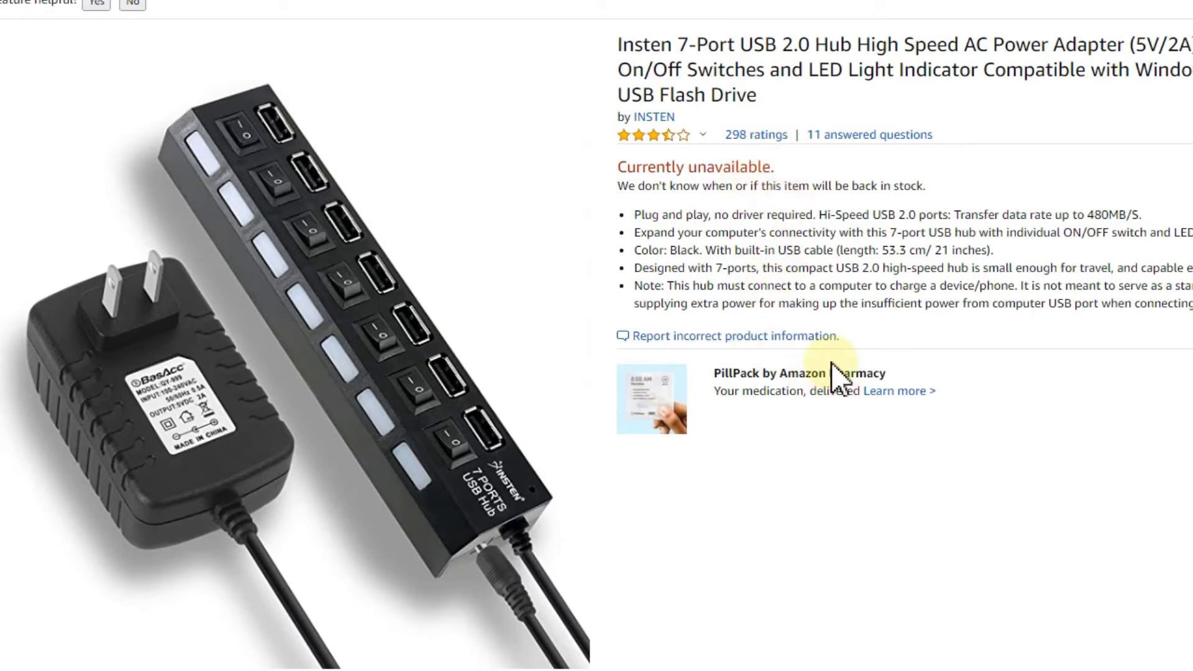
pyautogui.moveTo(891, 422)
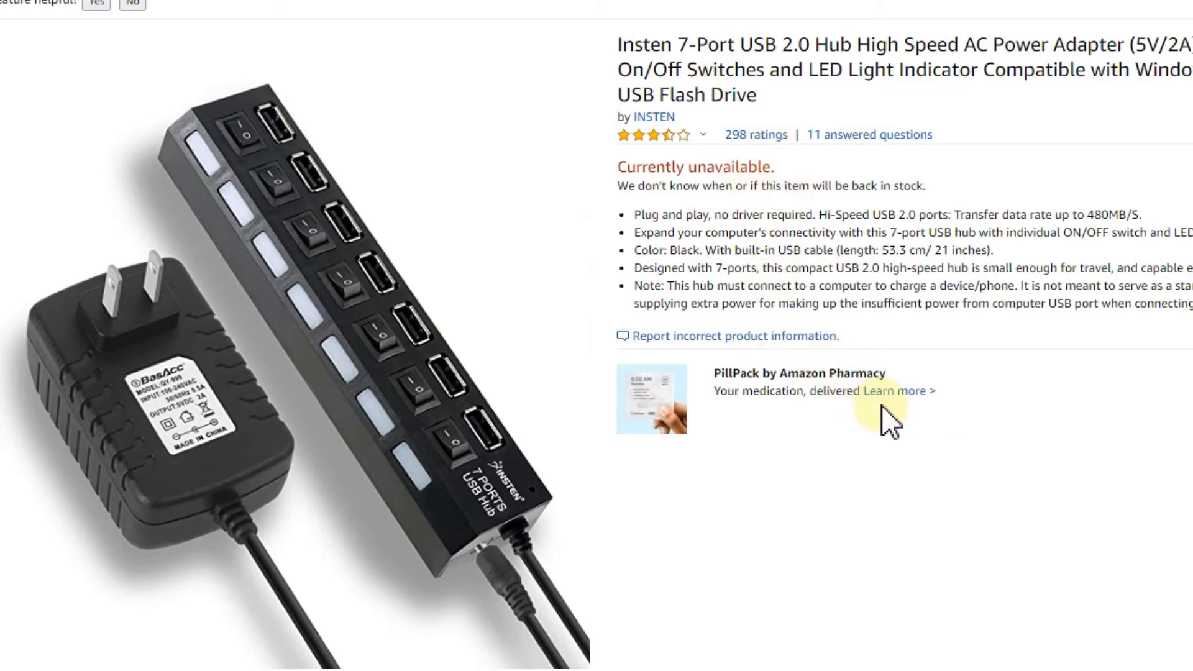
pyautogui.moveTo(1080, 166)
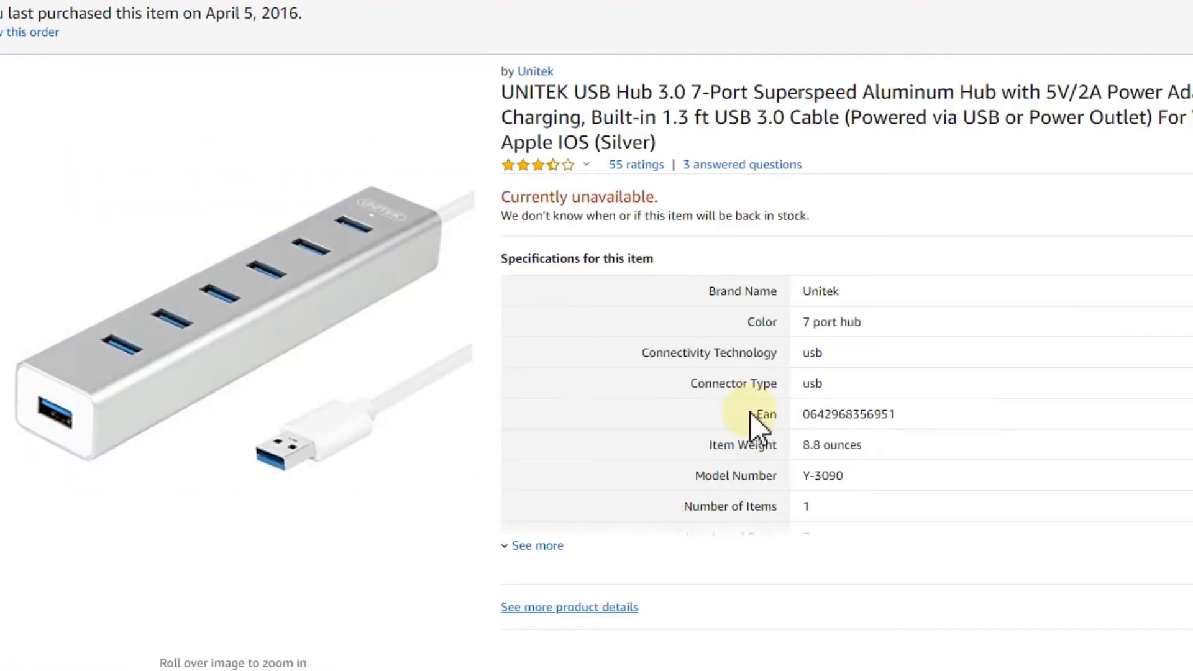
pyautogui.moveTo(279, 569)
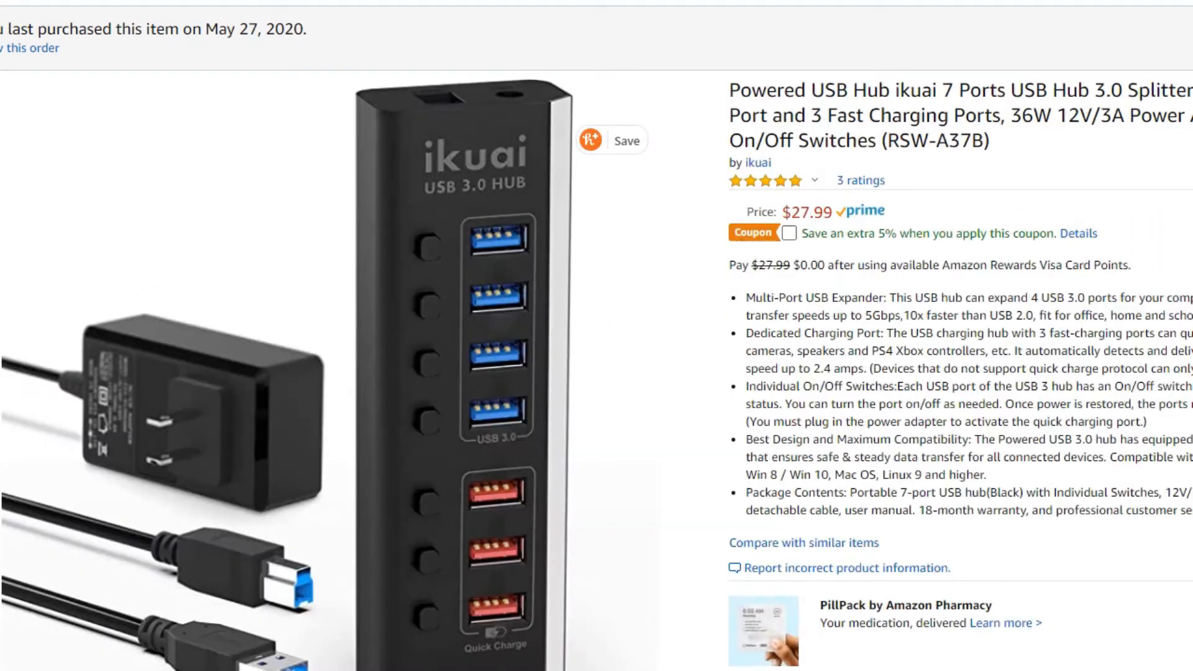
# Scroll the ikuai 7-port USB 3.0 hub listing to its $27.99 price and features
pyautogui.scroll(-3)
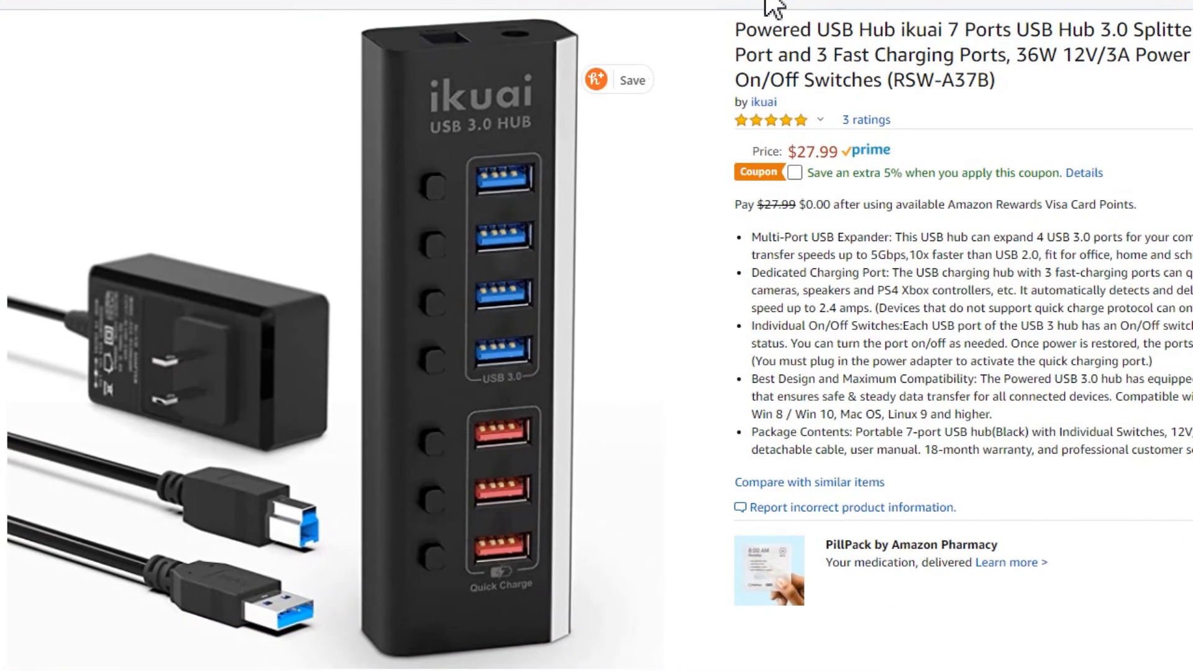
pyautogui.moveTo(434, 274)
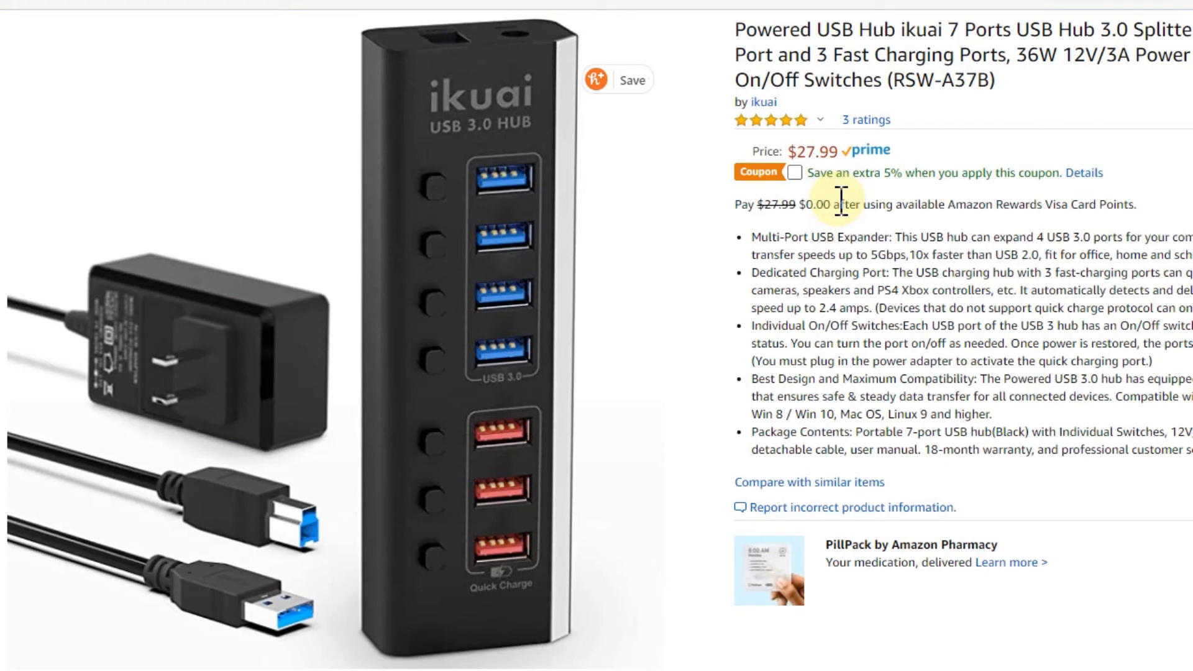
pyautogui.moveTo(976, 201)
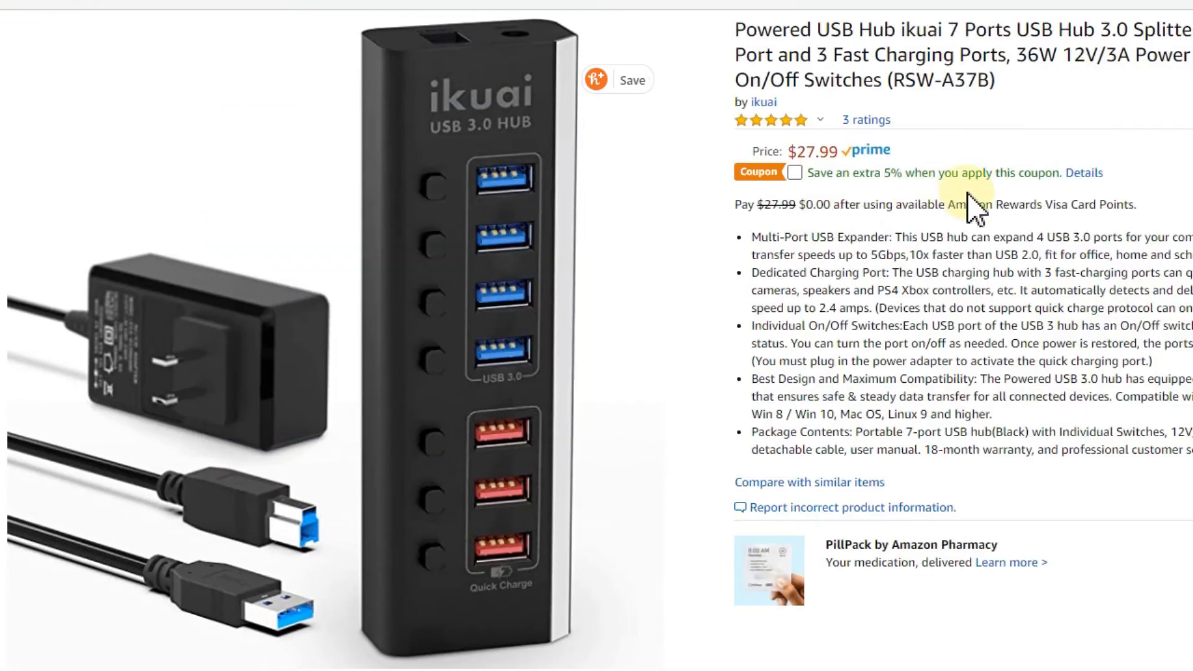
pyautogui.moveTo(810, 278)
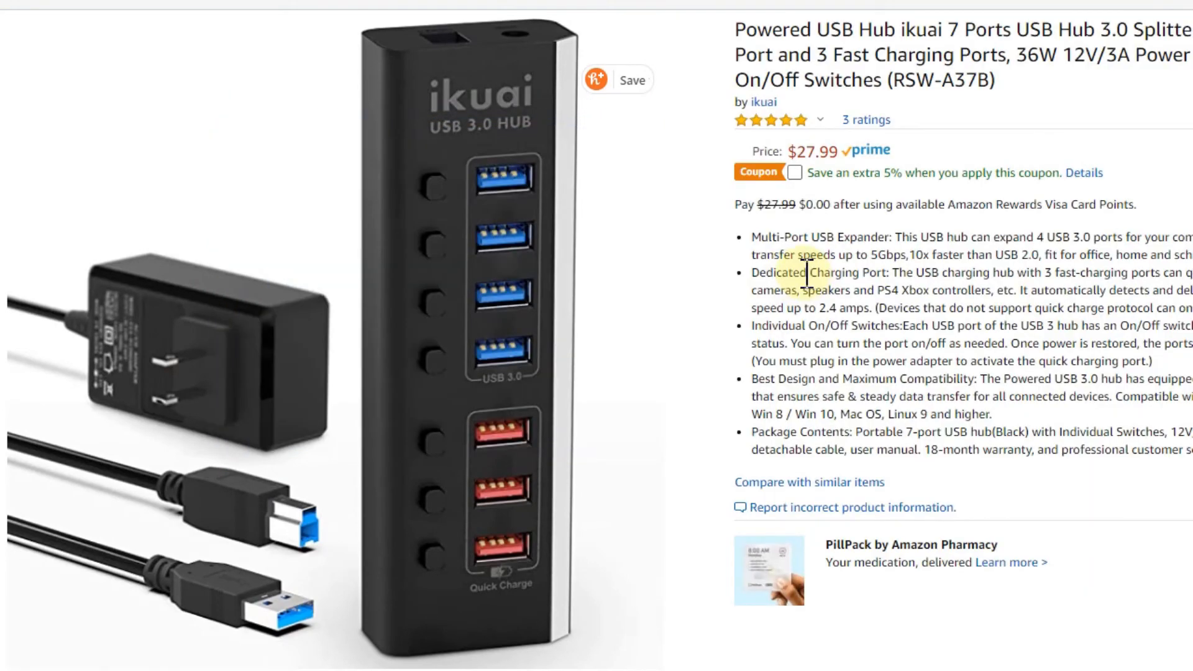
pyautogui.moveTo(818, 297)
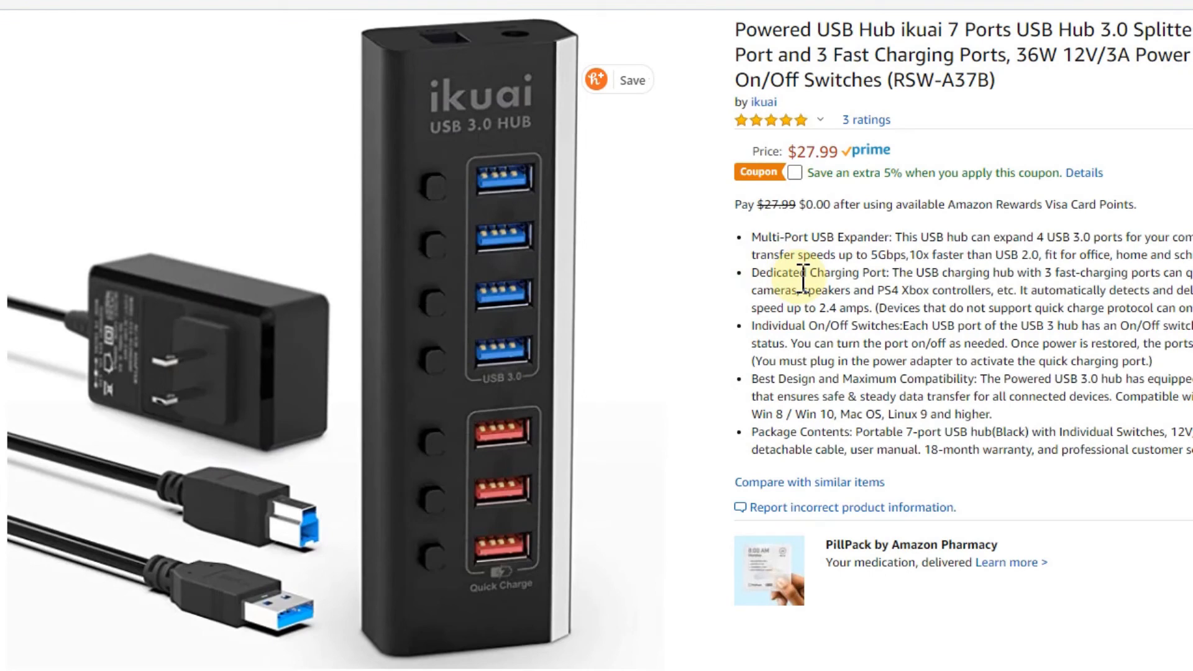
pyautogui.moveTo(810, 293)
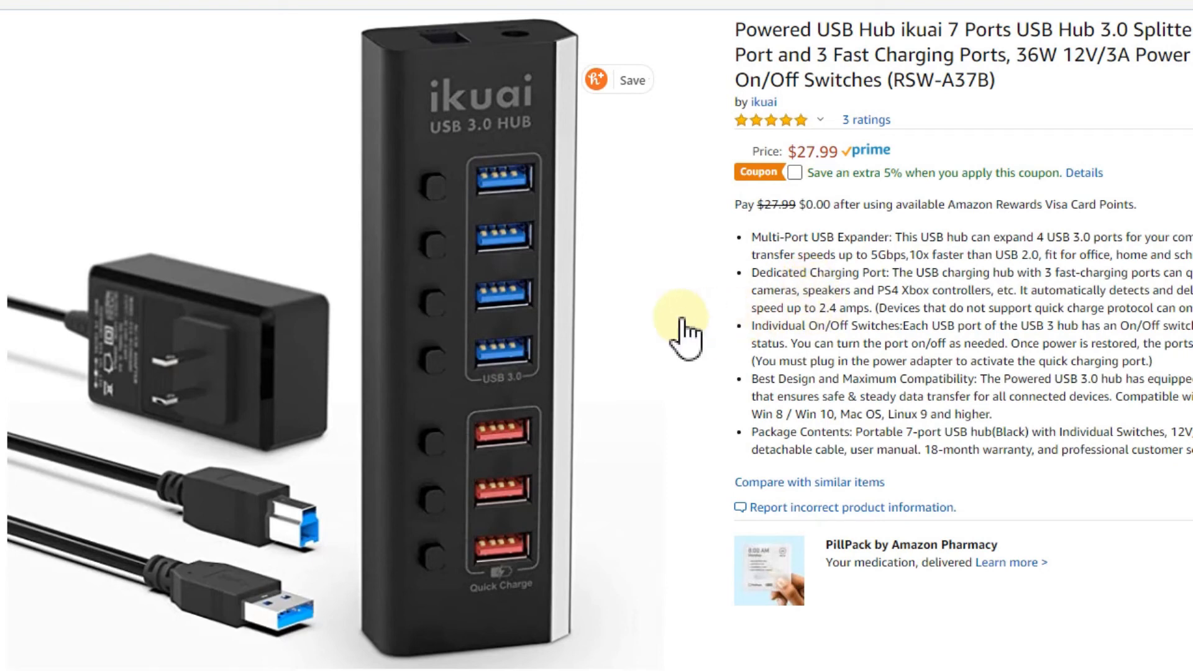
pyautogui.moveTo(1065, 289)
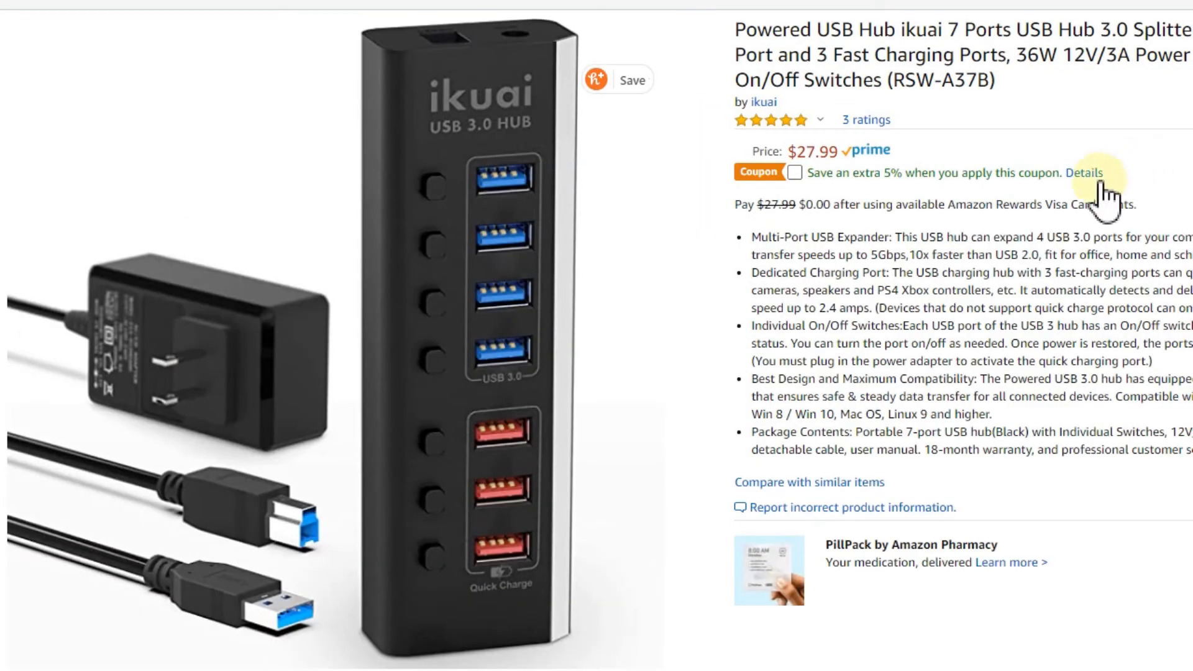
pyautogui.moveTo(1099, 205)
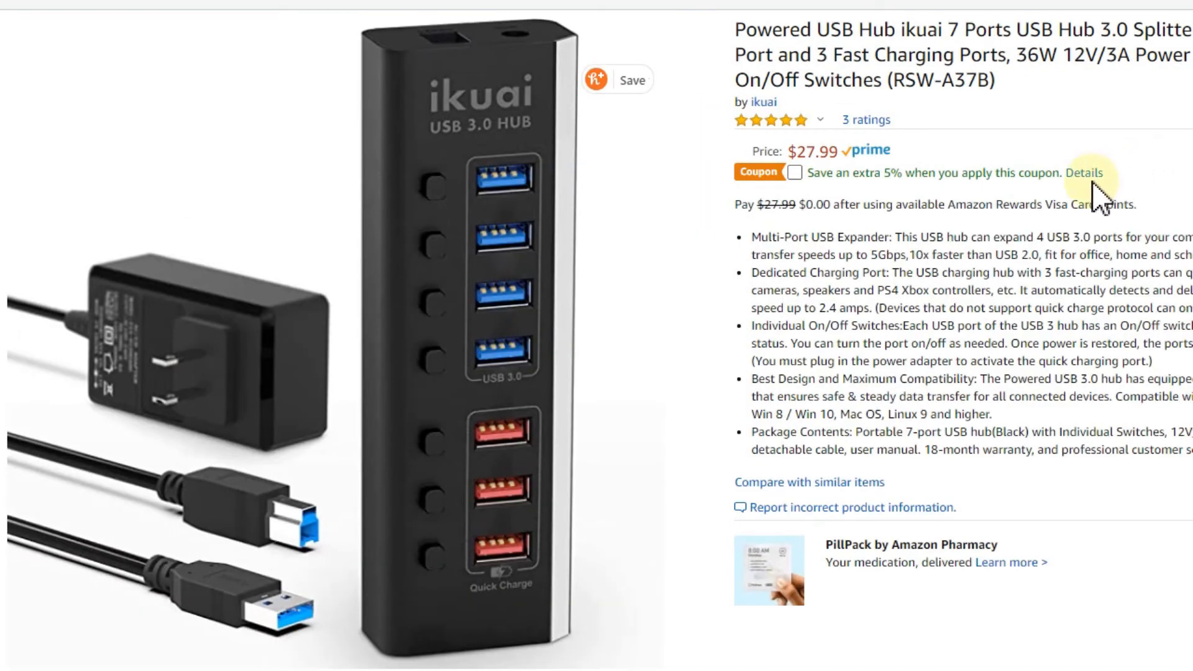
pyautogui.moveTo(1080, 203)
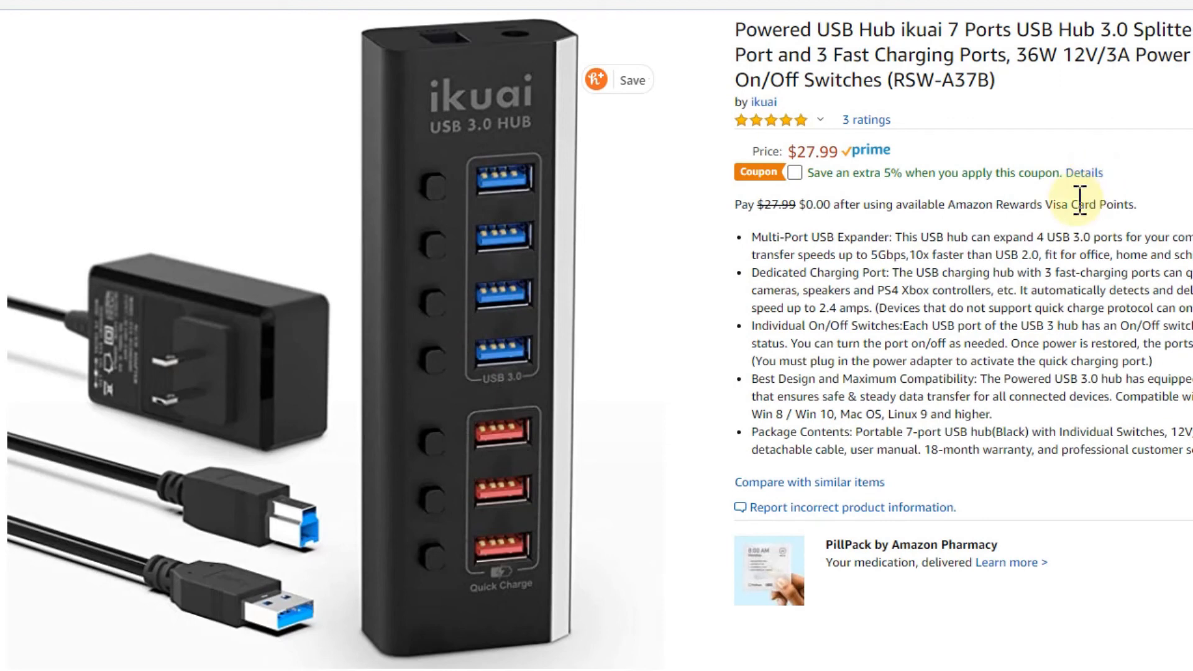
pyautogui.moveTo(982, 243)
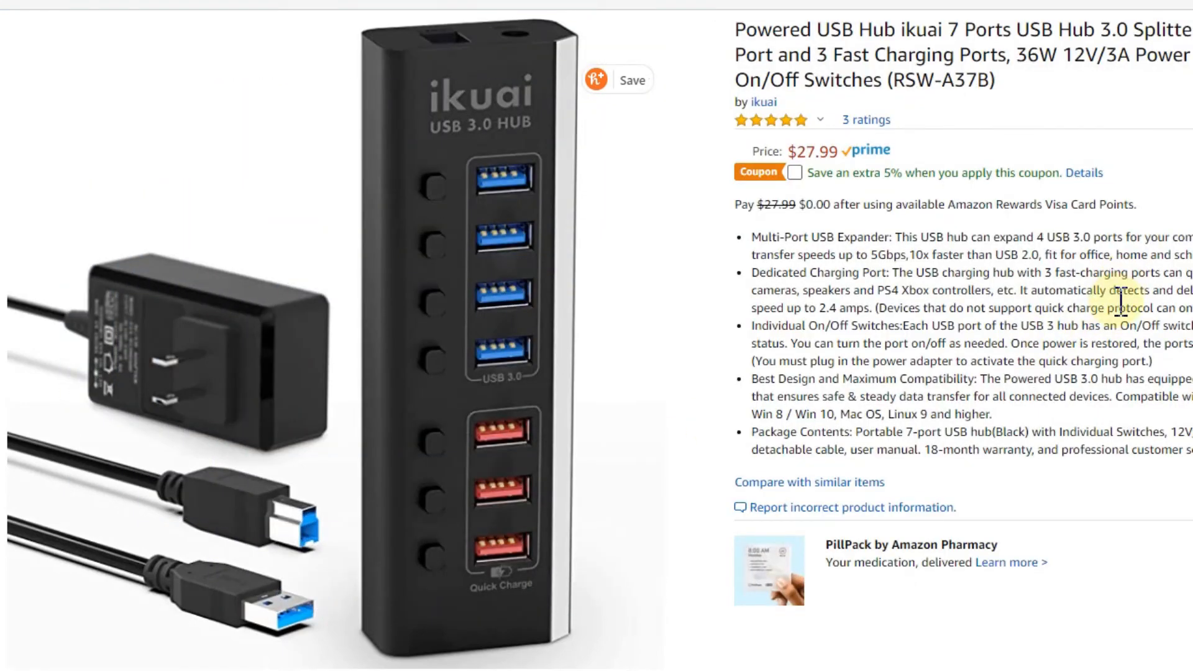
pyautogui.click(796, 173)
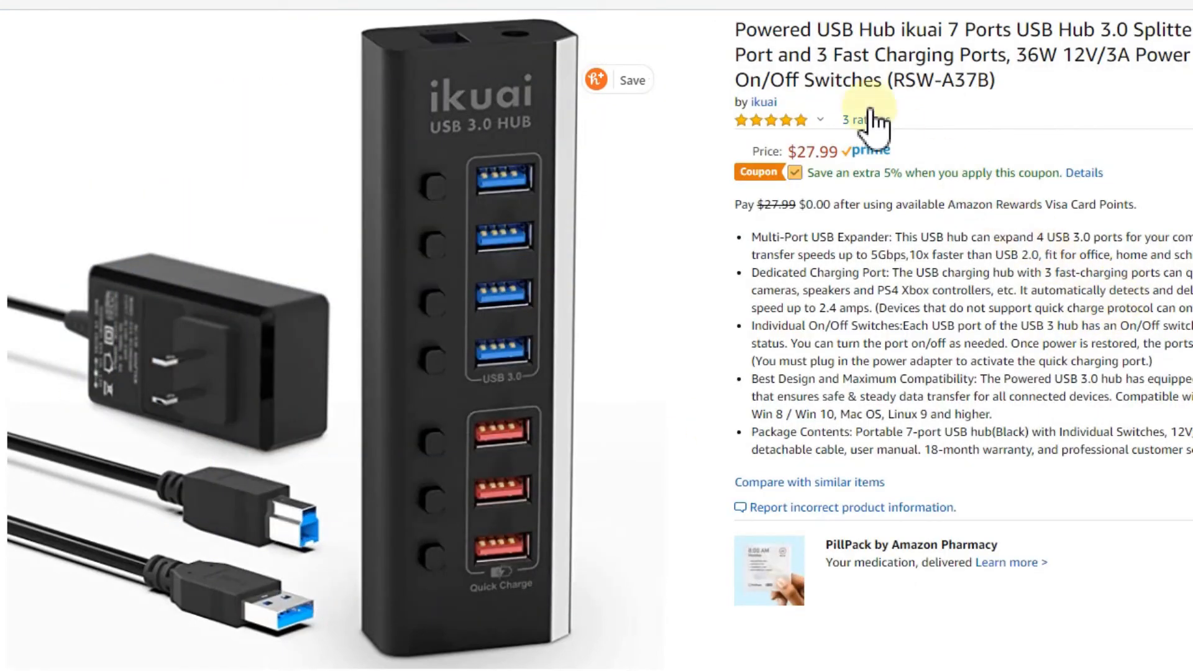
pyautogui.click(793, 173)
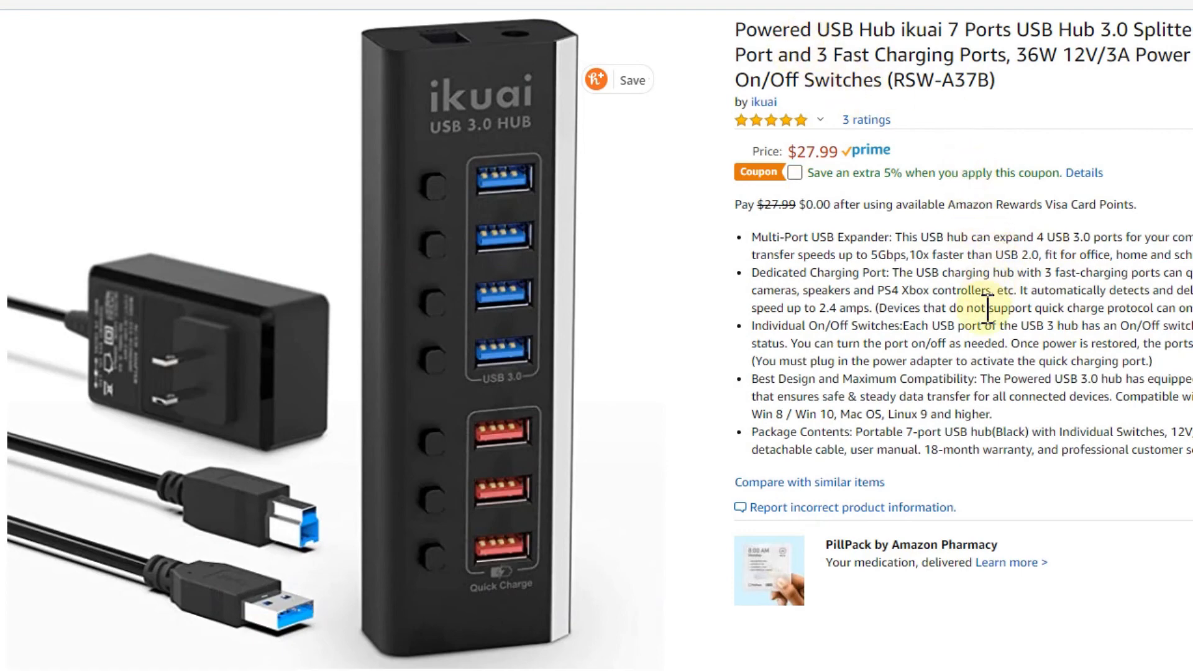
pyautogui.moveTo(1115, 301)
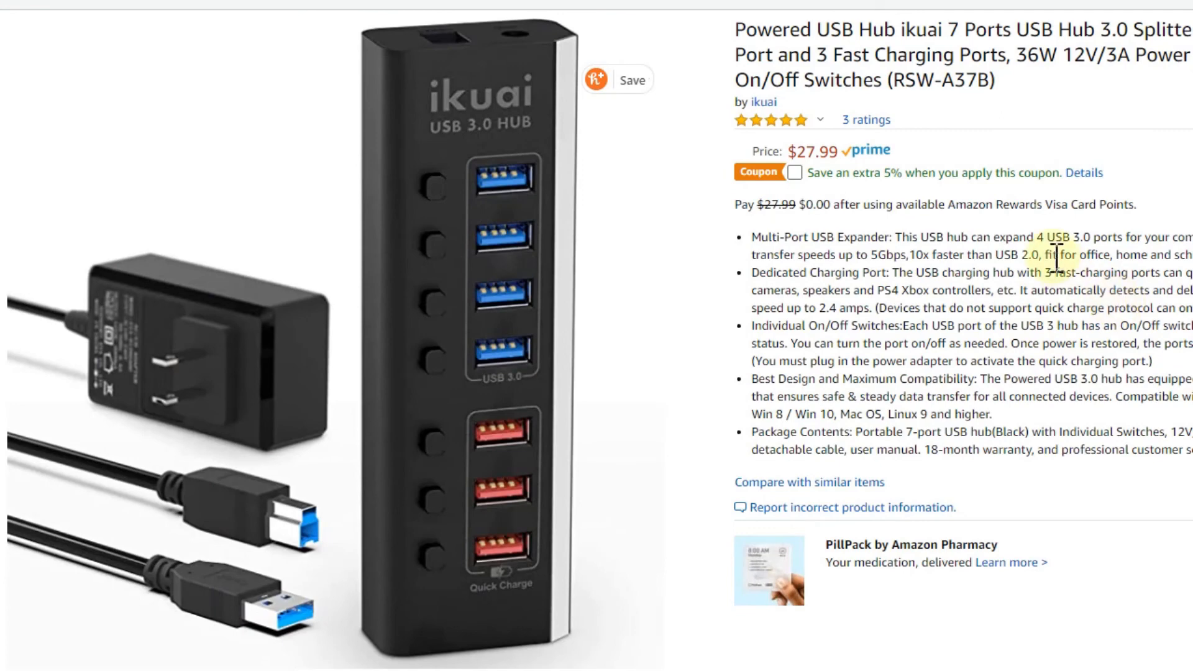
pyautogui.moveTo(980, 310)
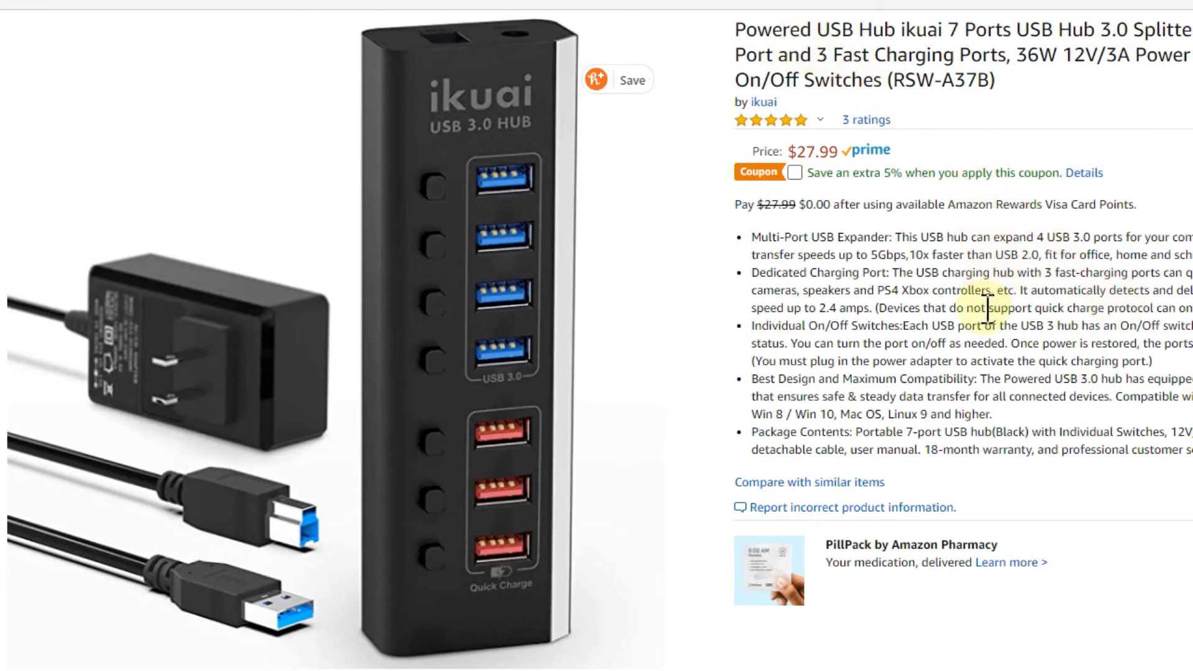
pyautogui.moveTo(989, 308)
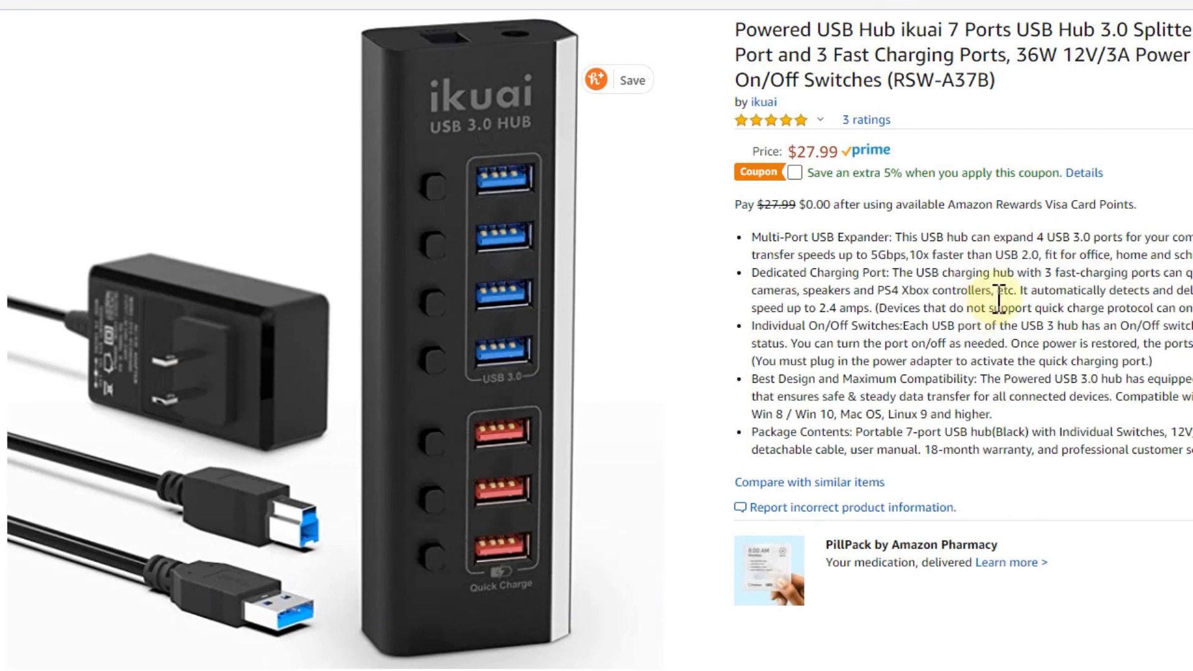
pyautogui.moveTo(999, 305)
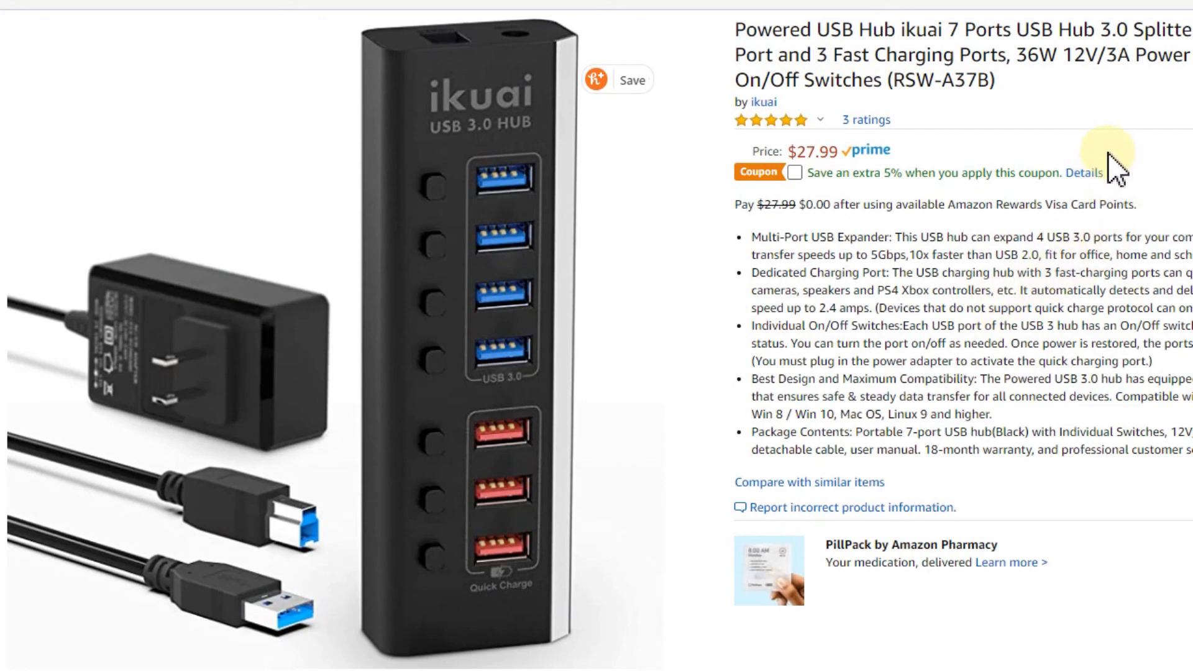
pyautogui.moveTo(1111, 8)
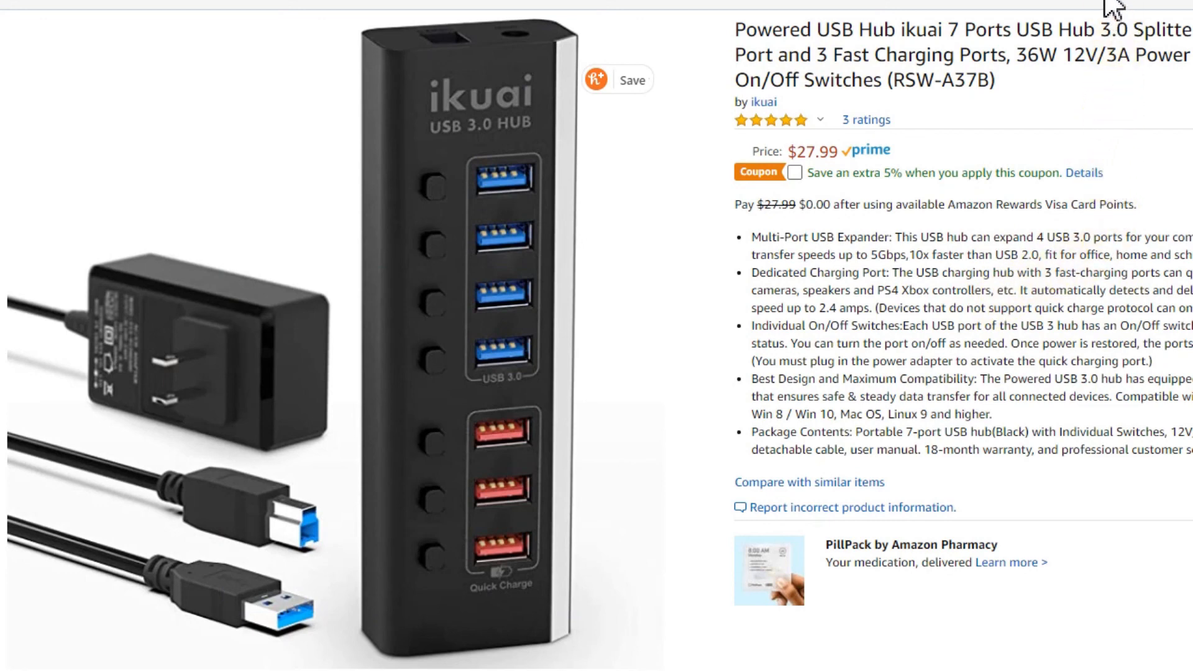